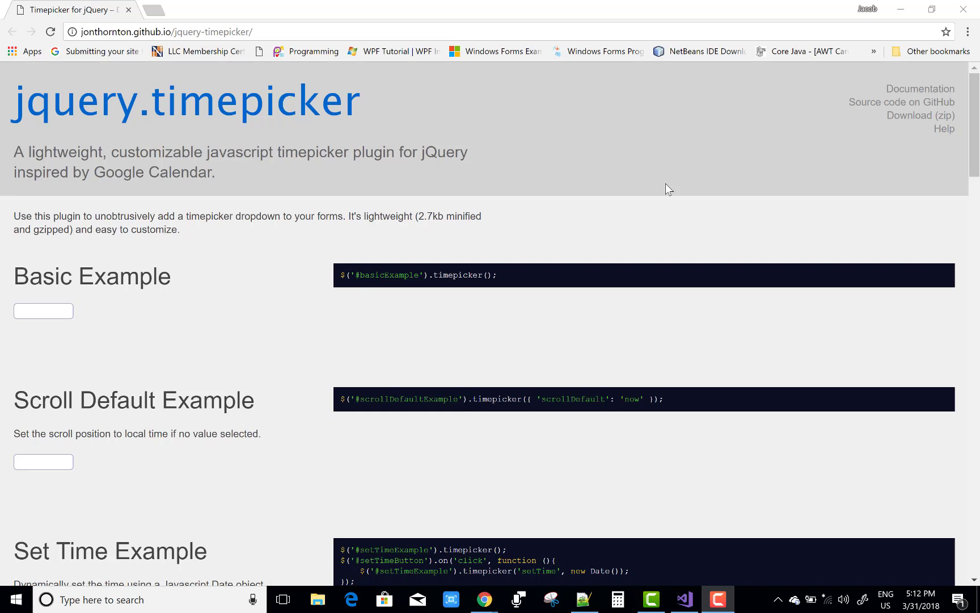
mouse_move(675, 115)
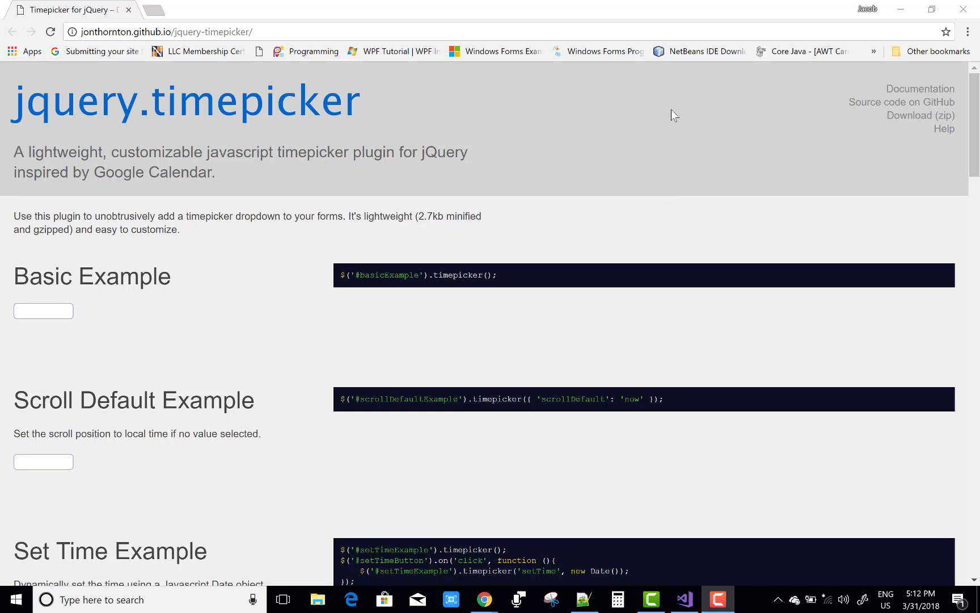
mouse_move(588, 129)
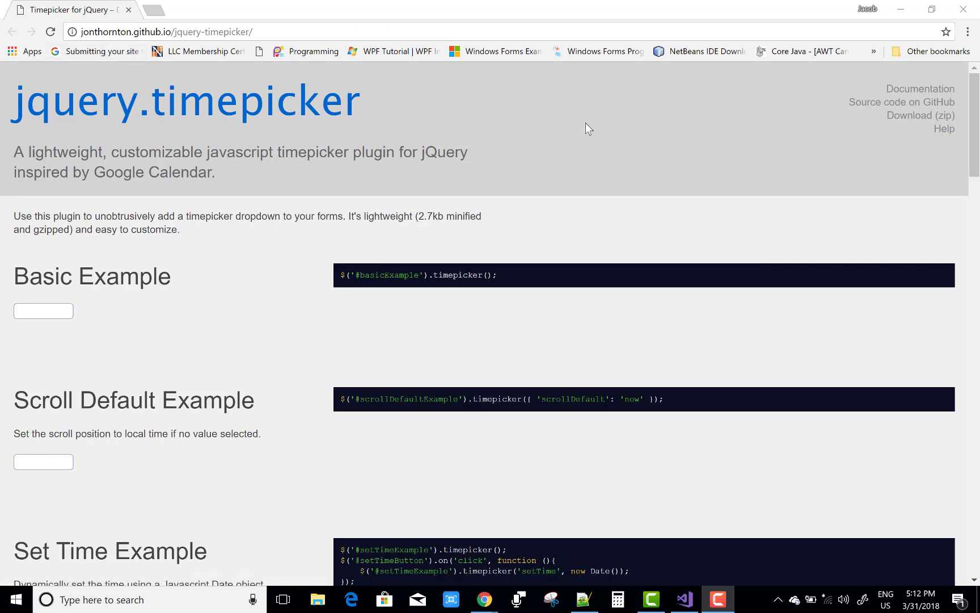
mouse_move(628, 146)
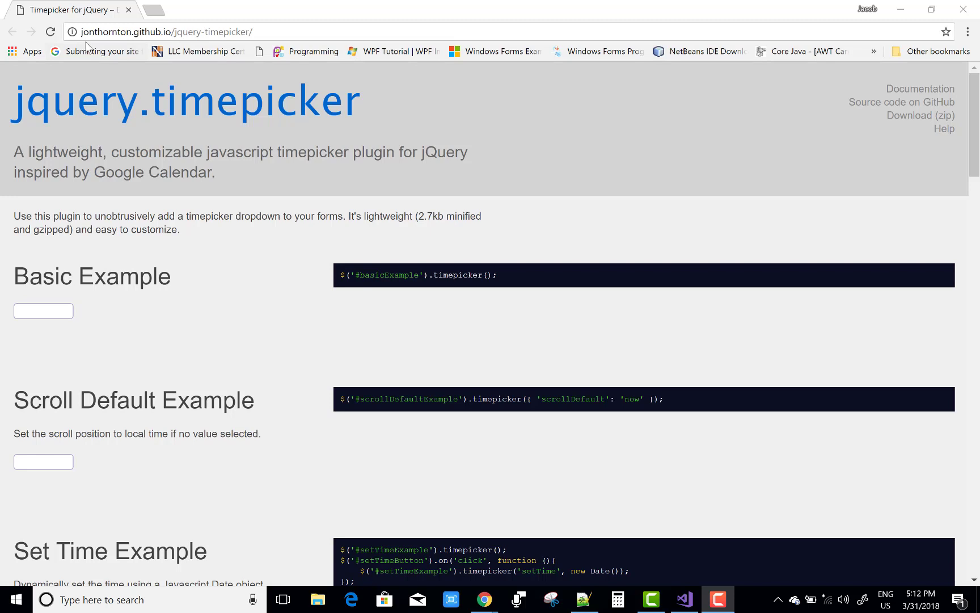
mouse_move(136, 40)
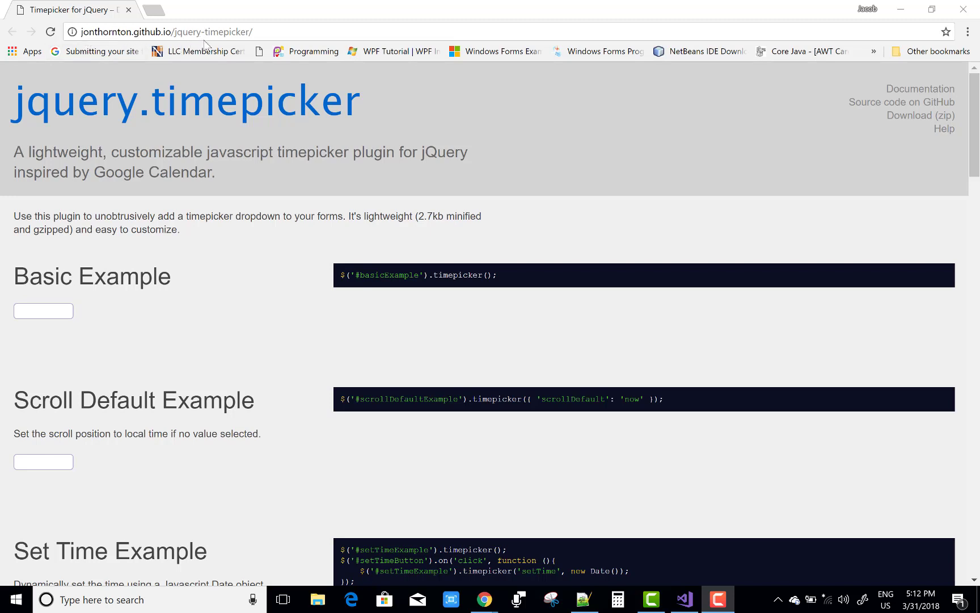
mouse_move(919, 115)
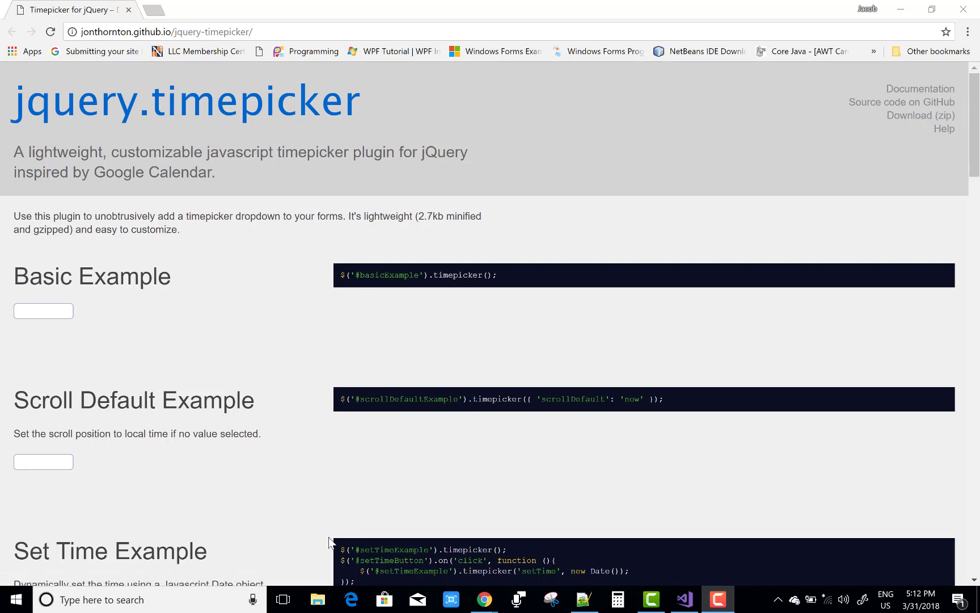
In File Explorer, open Downloads' jonthornton-jquery-timepicker-6250eea folder and select jquery.timepicker.css.
left_click(318, 600)
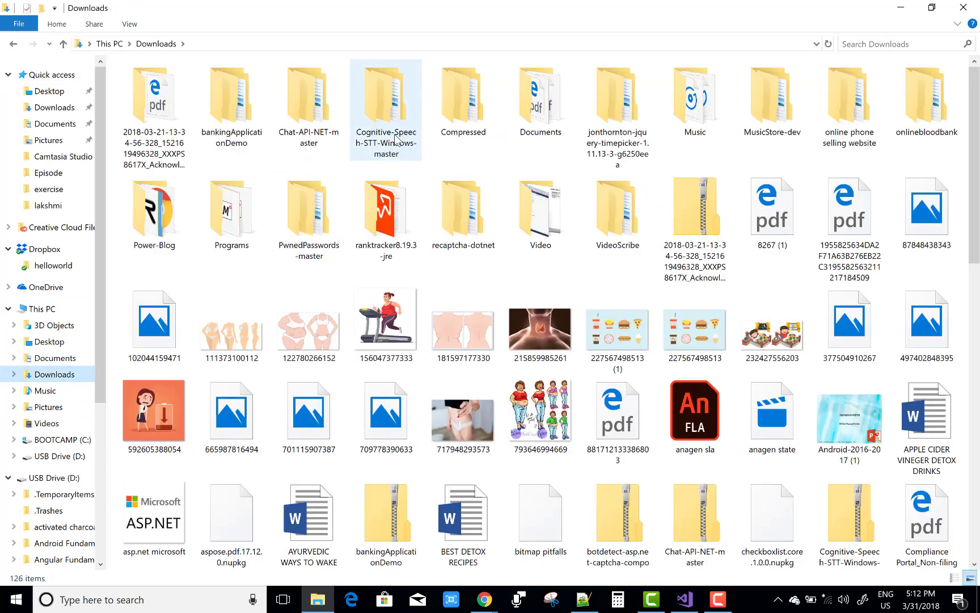
left_click(617, 100)
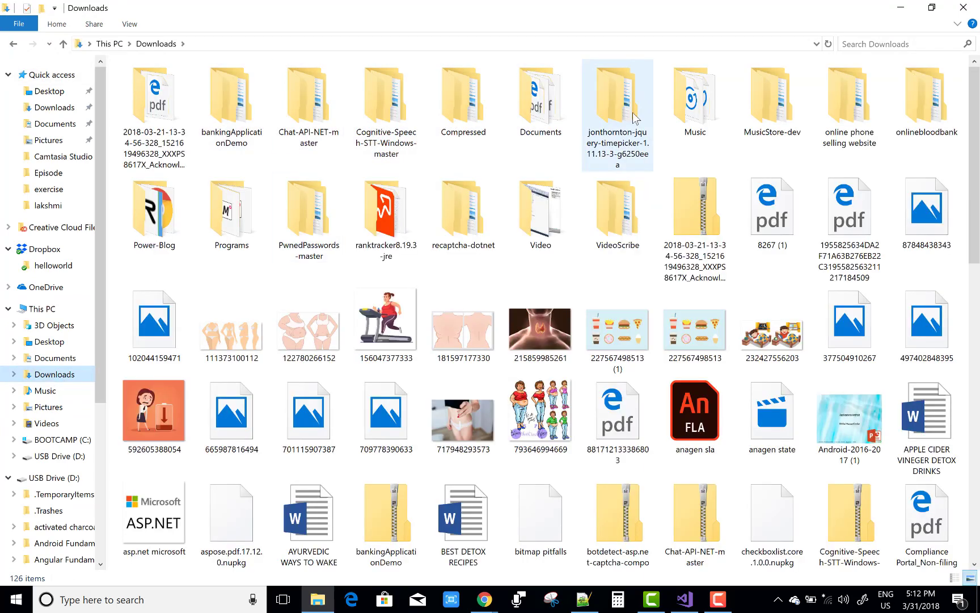
double_click(617, 98)
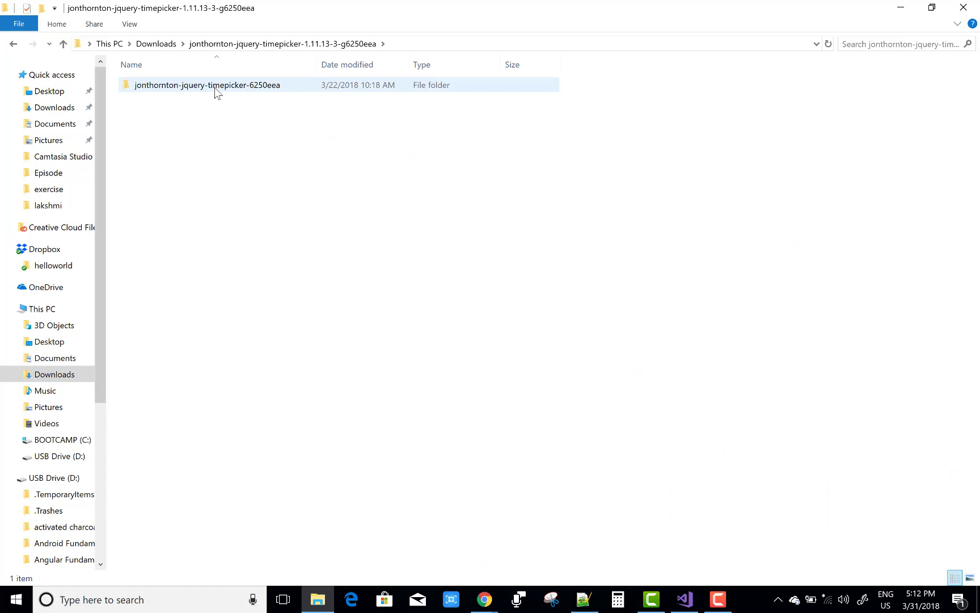
double_click(206, 85)
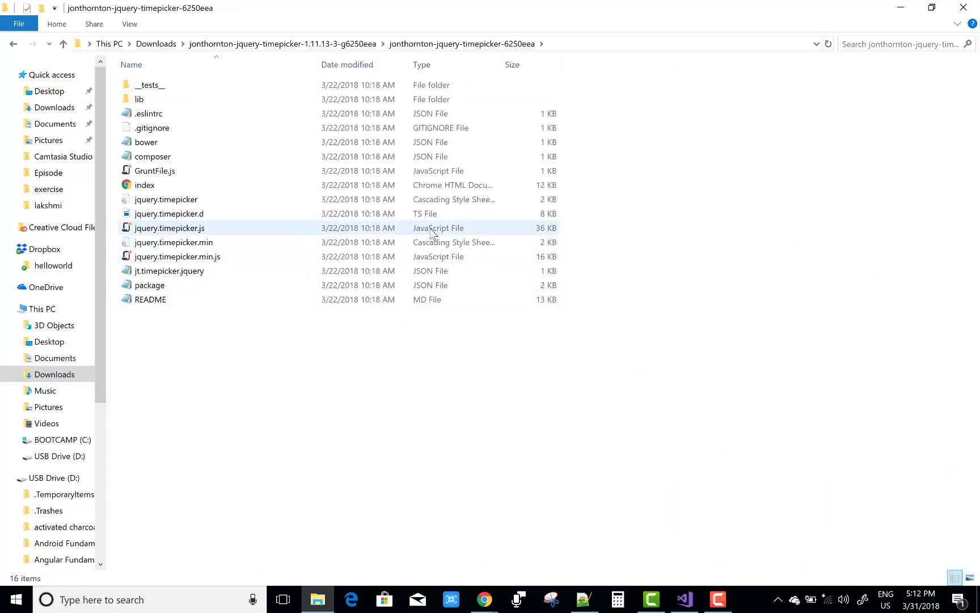
mouse_move(217, 234)
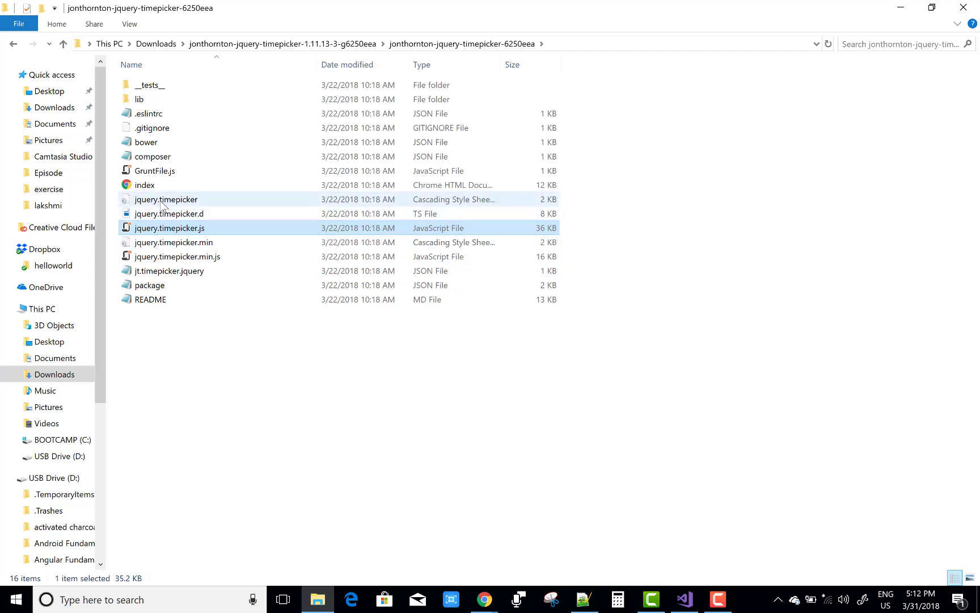
mouse_move(170, 204)
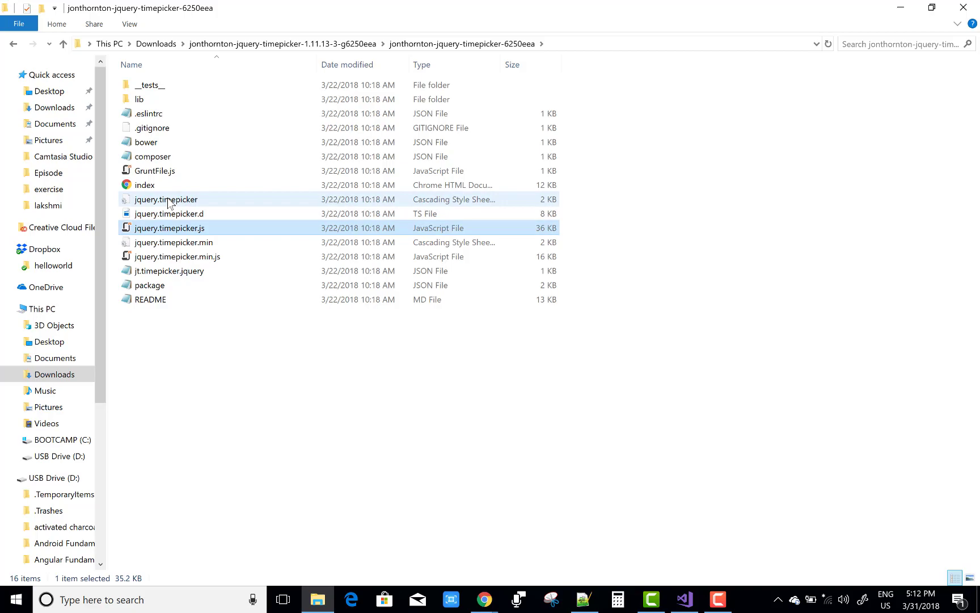
left_click(166, 200)
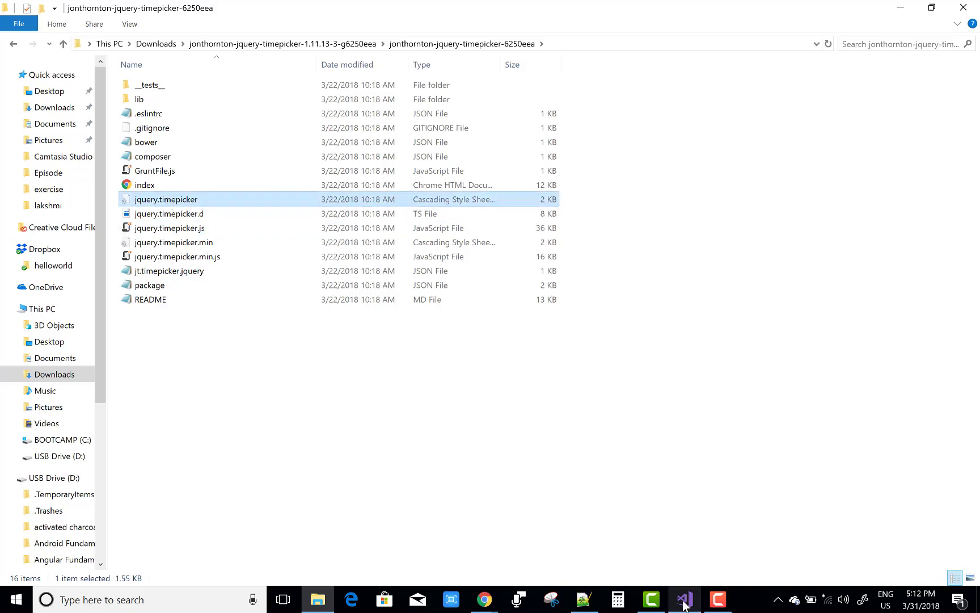
In Visual Studio, expand Scripts > js and open jquery.timepicker.js.
left_click(682, 600)
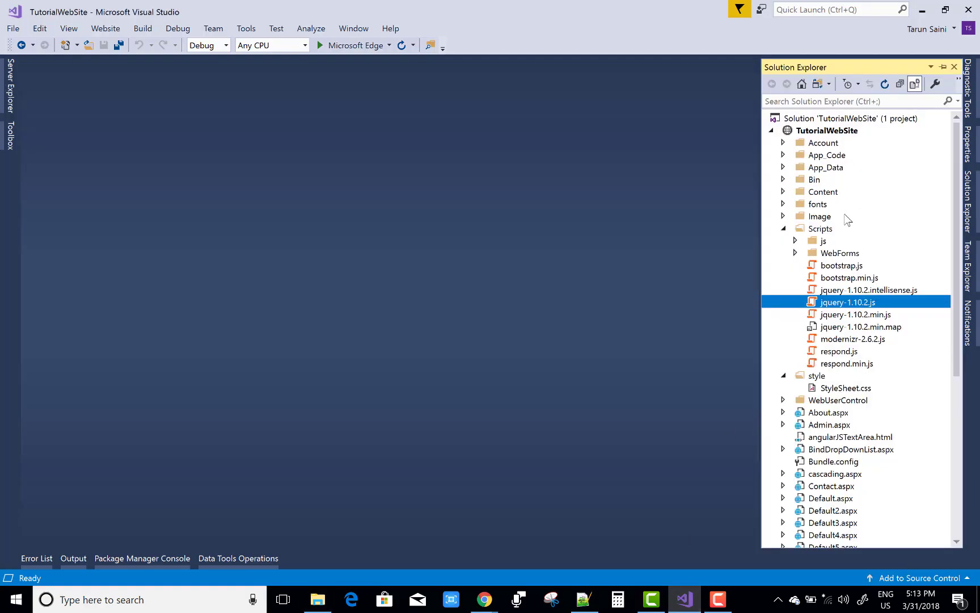
left_click(795, 240)
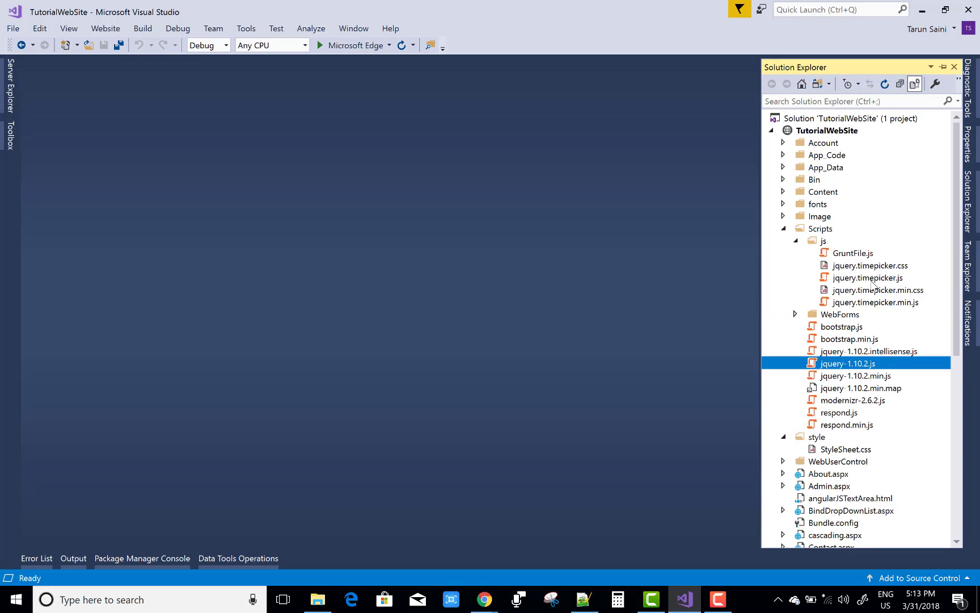
double_click(866, 277)
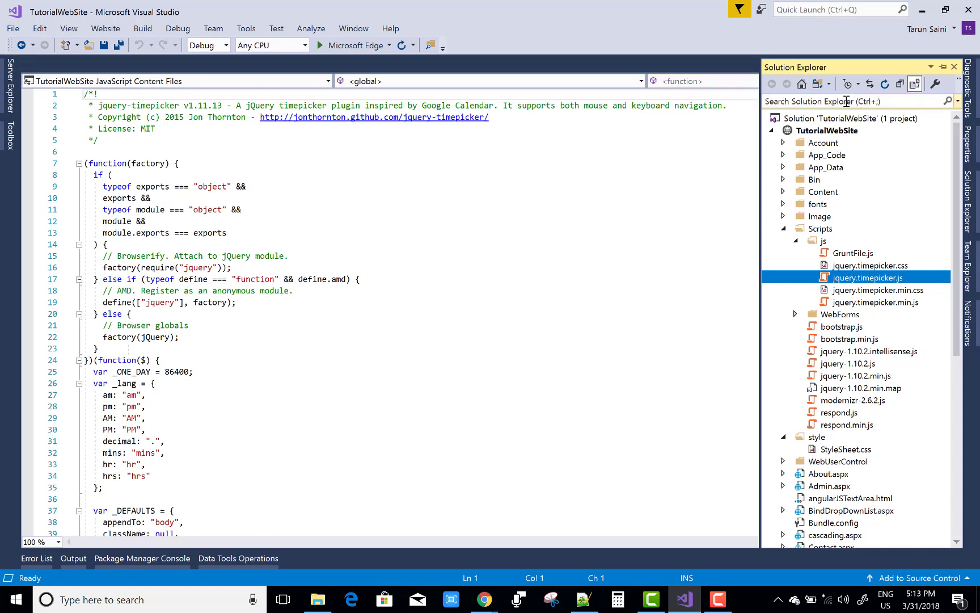
Collapse and re-expand js, close jquery.timepicker.js, and restore Solution Explorer.
left_click(796, 241)
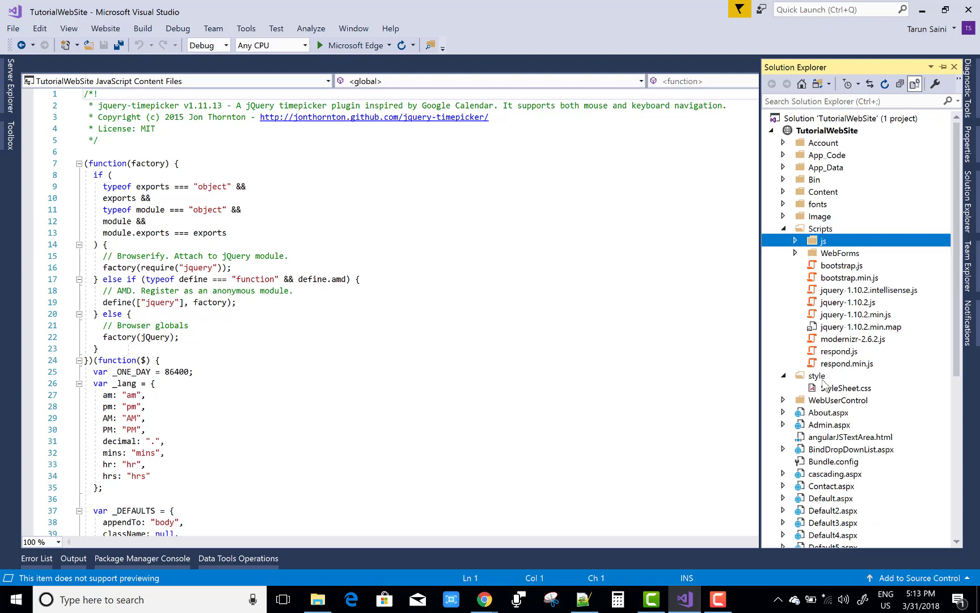
mouse_move(788, 216)
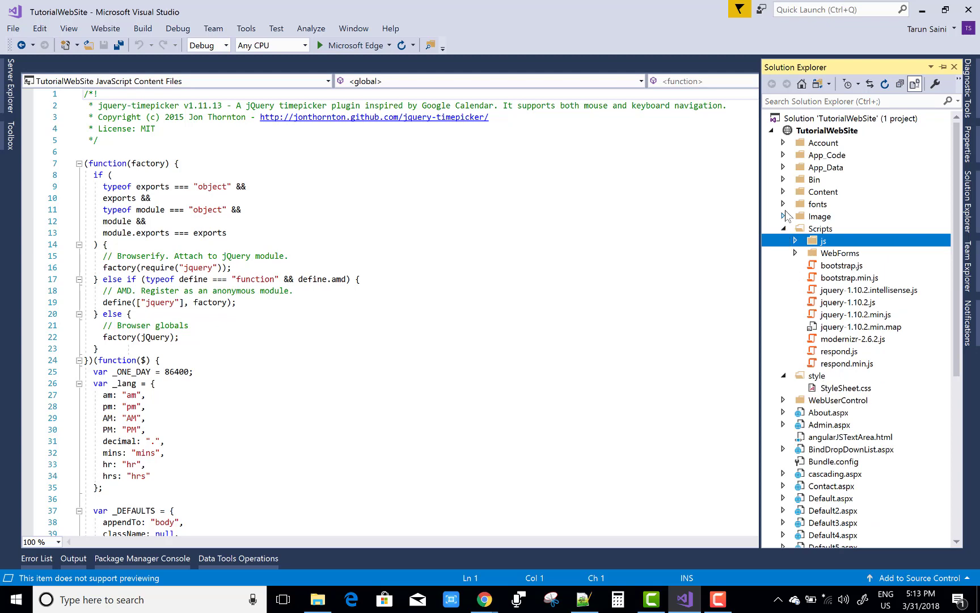
mouse_move(823, 277)
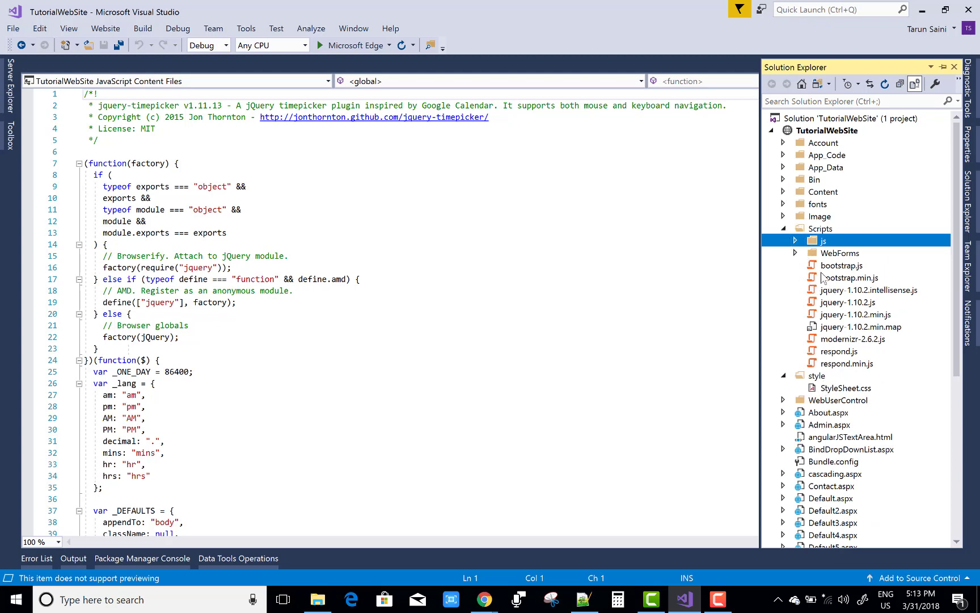
left_click(797, 240)
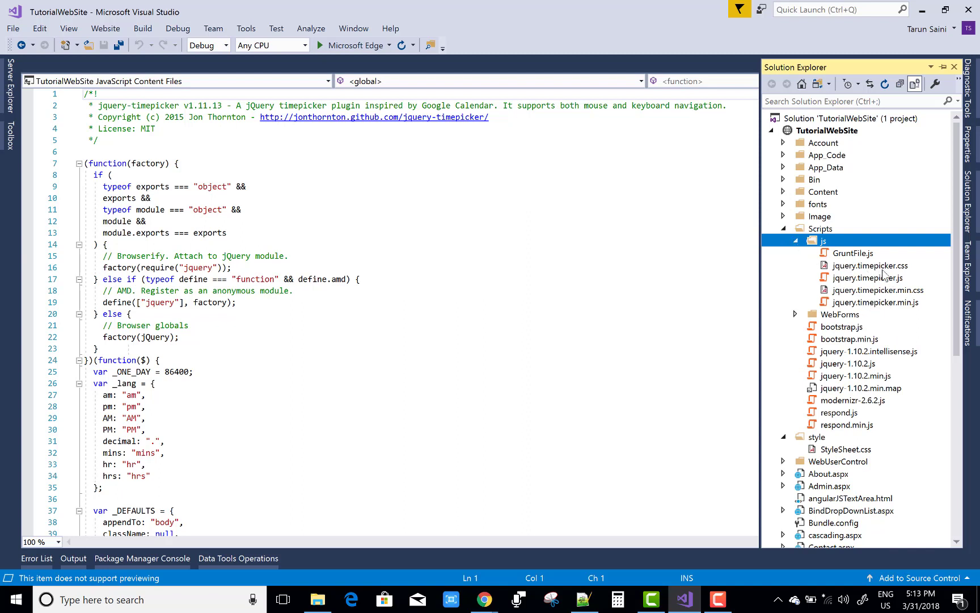
mouse_move(451, 233)
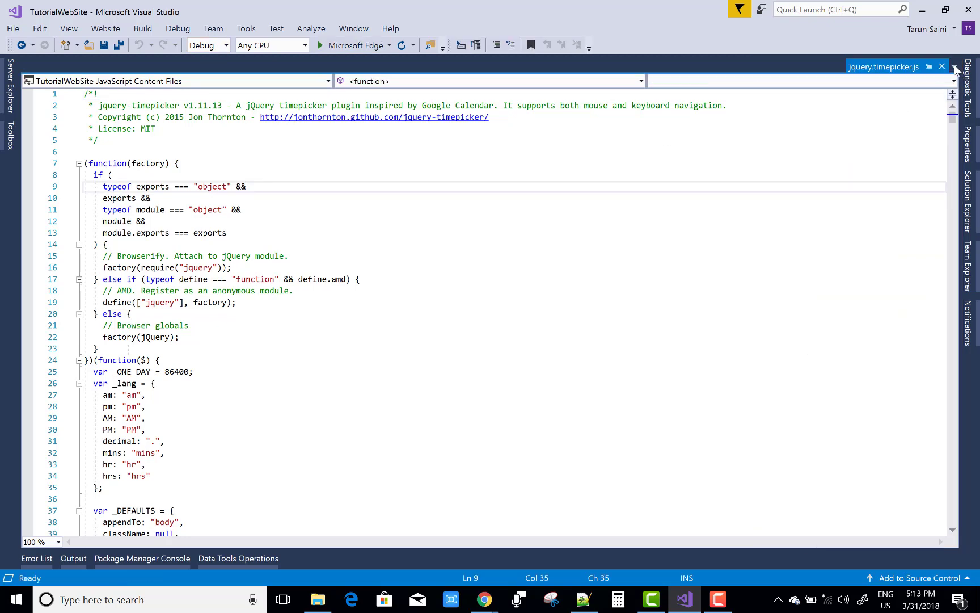
left_click(942, 66)
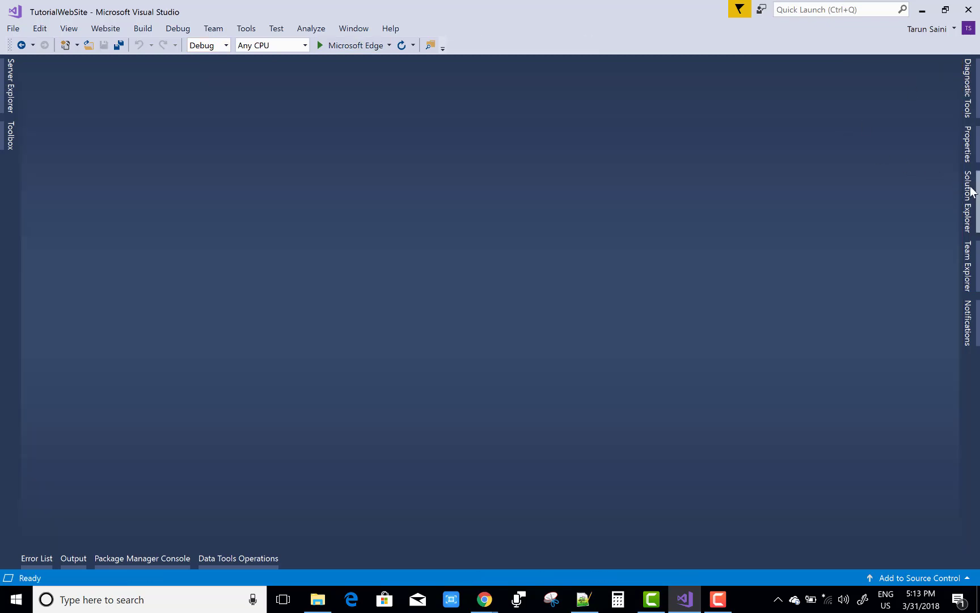
left_click(971, 200)
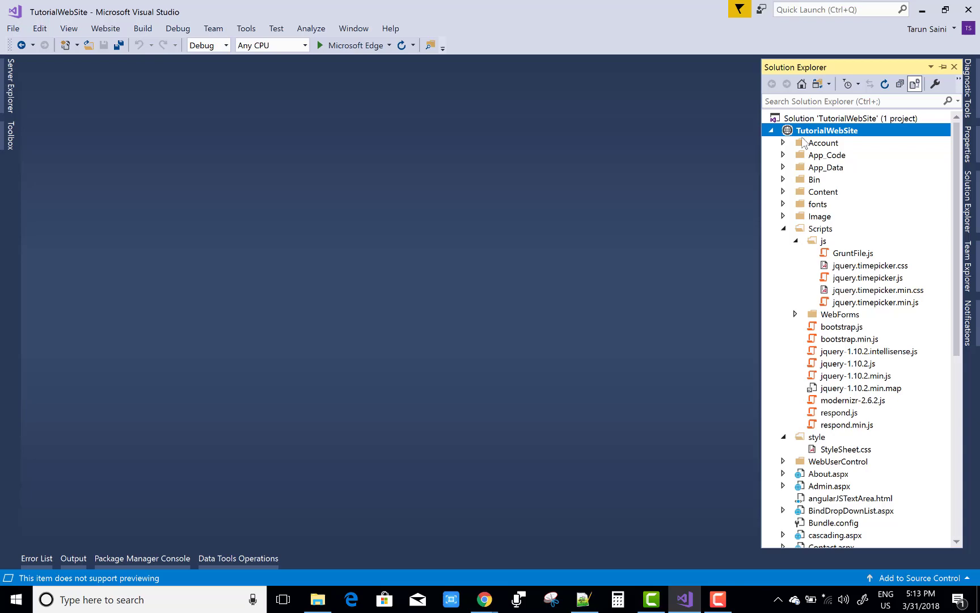
Add a Web Form named Default8.aspx to TutorialWebSite via Add New Item.
right_click(828, 130)
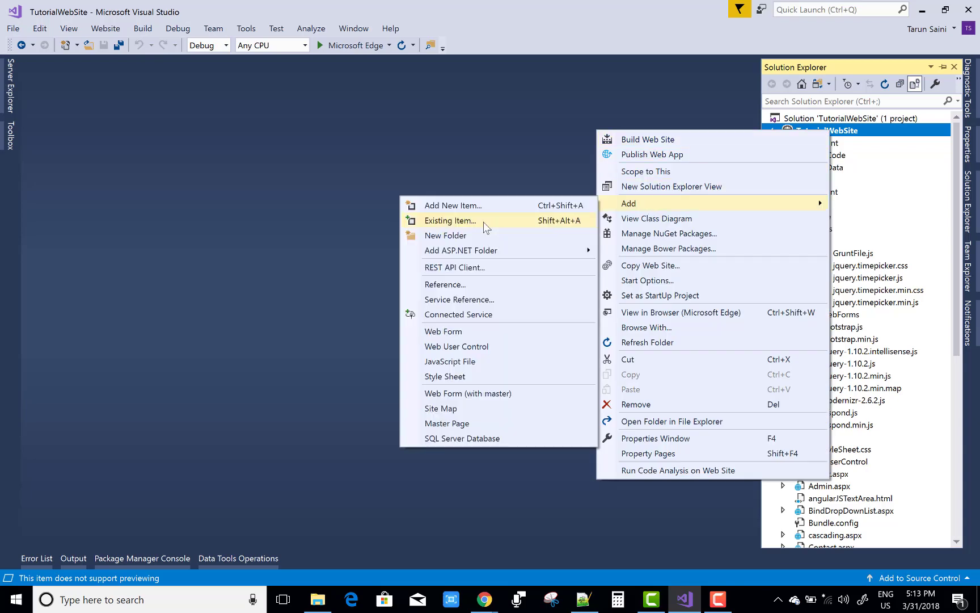
mouse_move(453, 204)
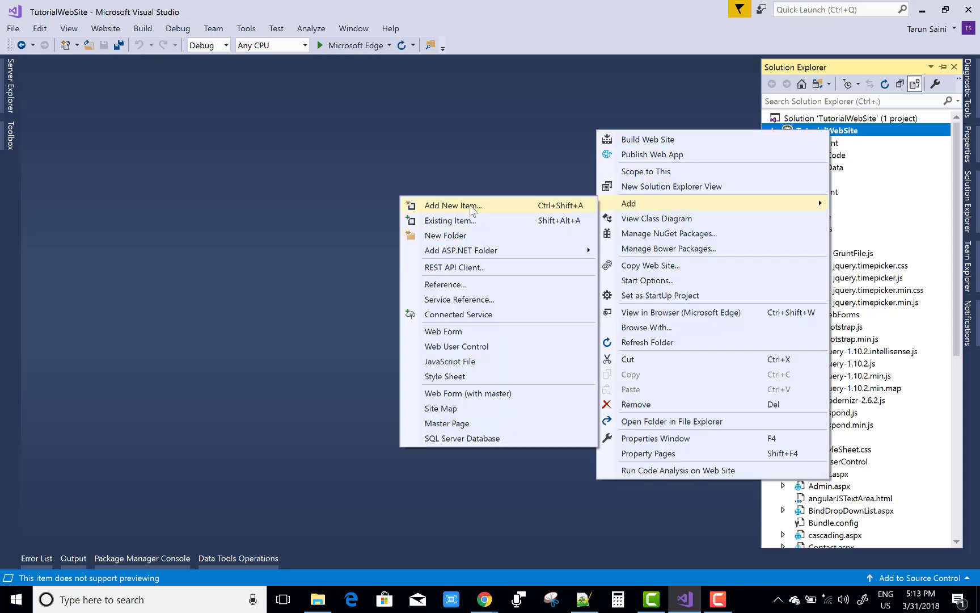
left_click(452, 205)
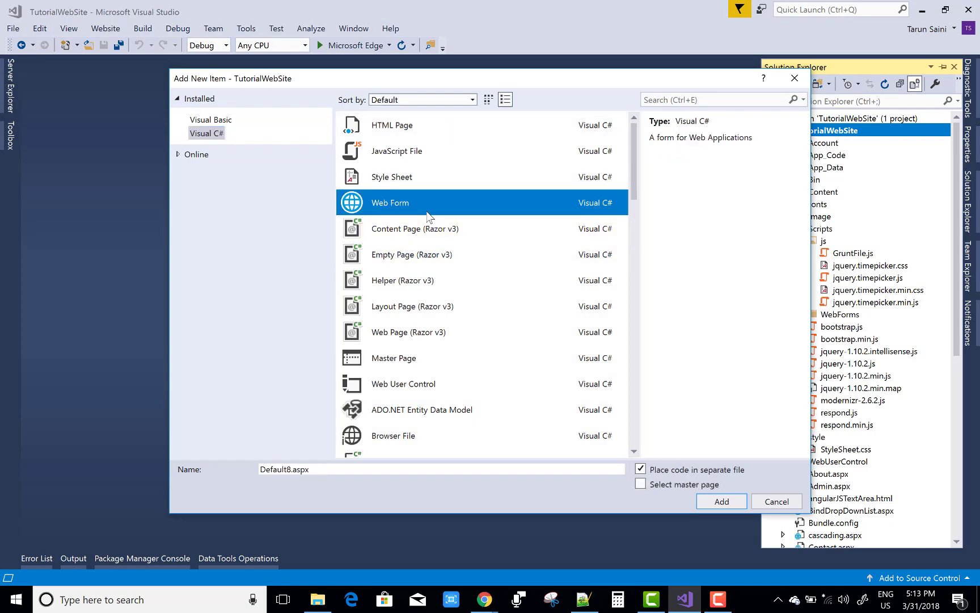
left_click(721, 501)
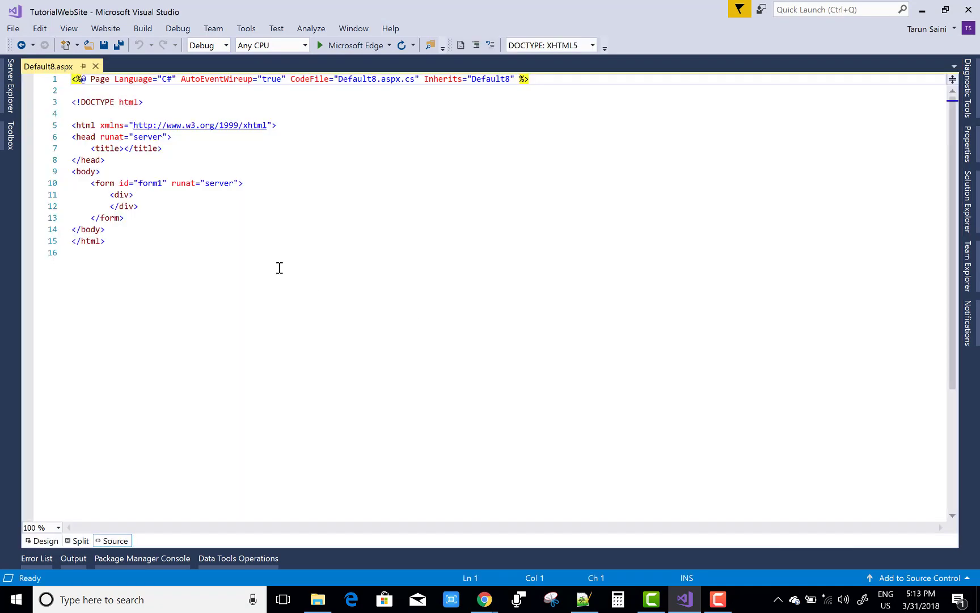
Drag jquery.timepicker.js, jquery.timepicker.css and jquery-1.10.2.js into Default8.aspx's head.
key("enter")
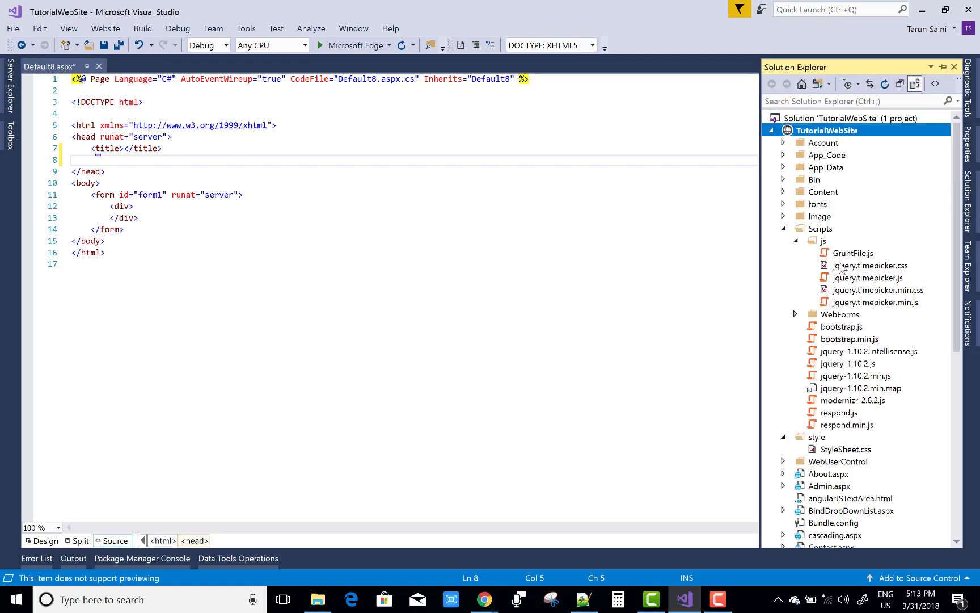
left_click(870, 277)
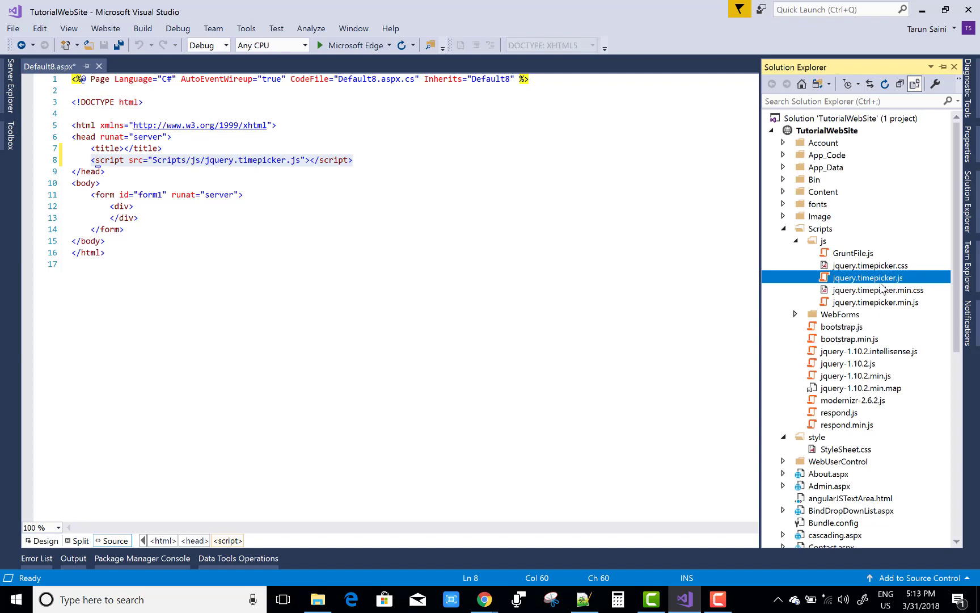
left_click(878, 264)
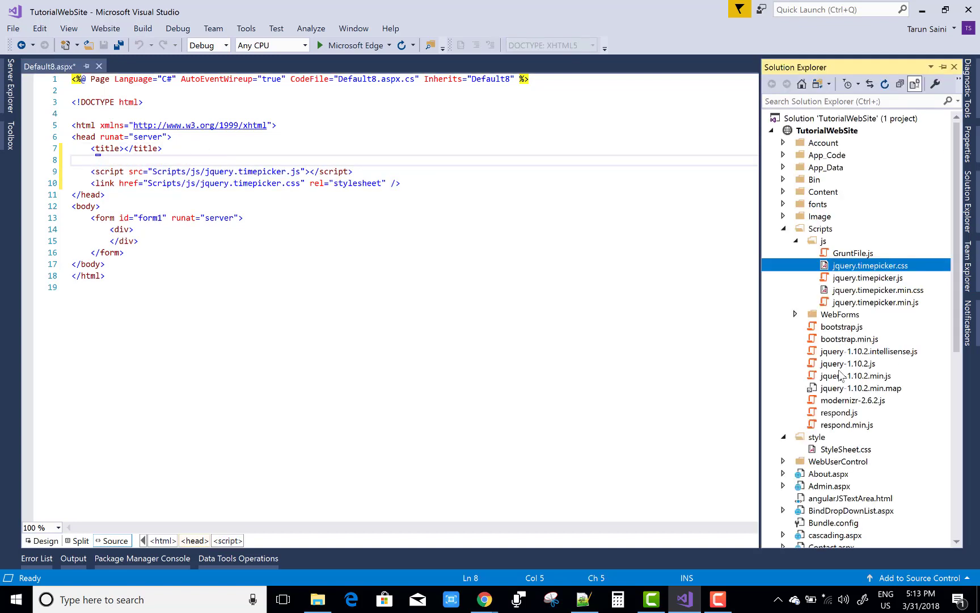
left_click(848, 363)
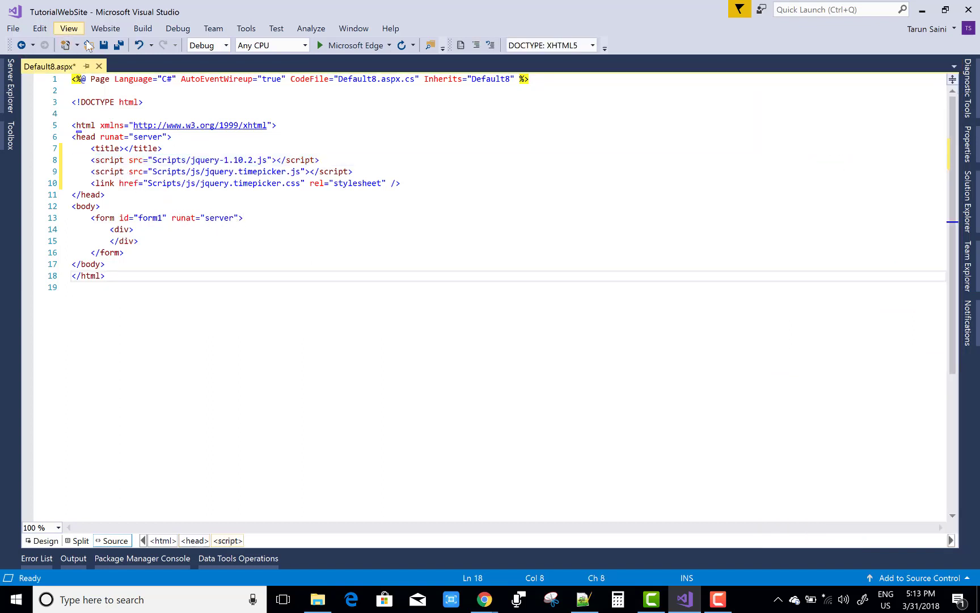
Save Default8.aspx and select the Basic Example code on the timepicker site.
key("ctrl+s")
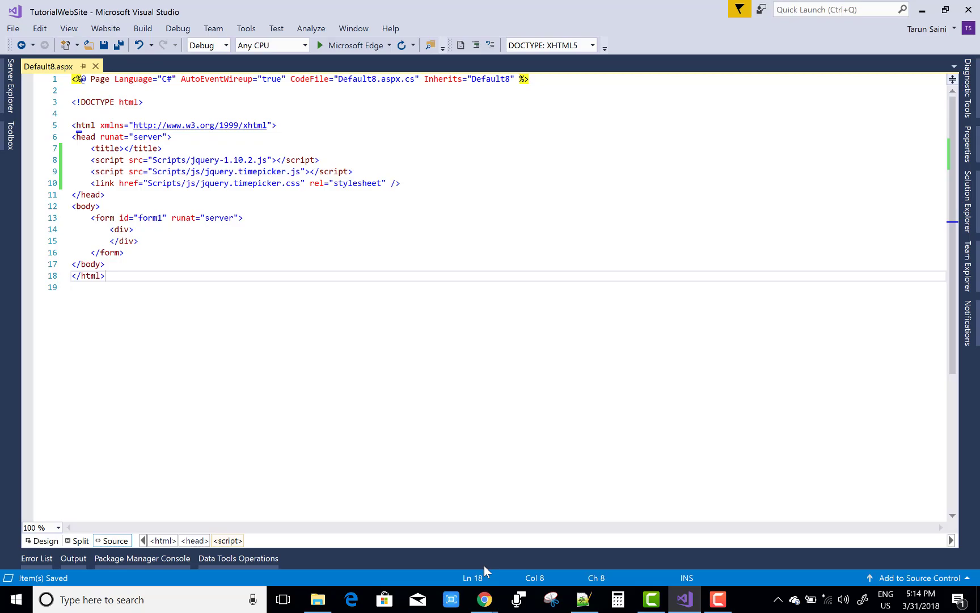
left_click(484, 599)
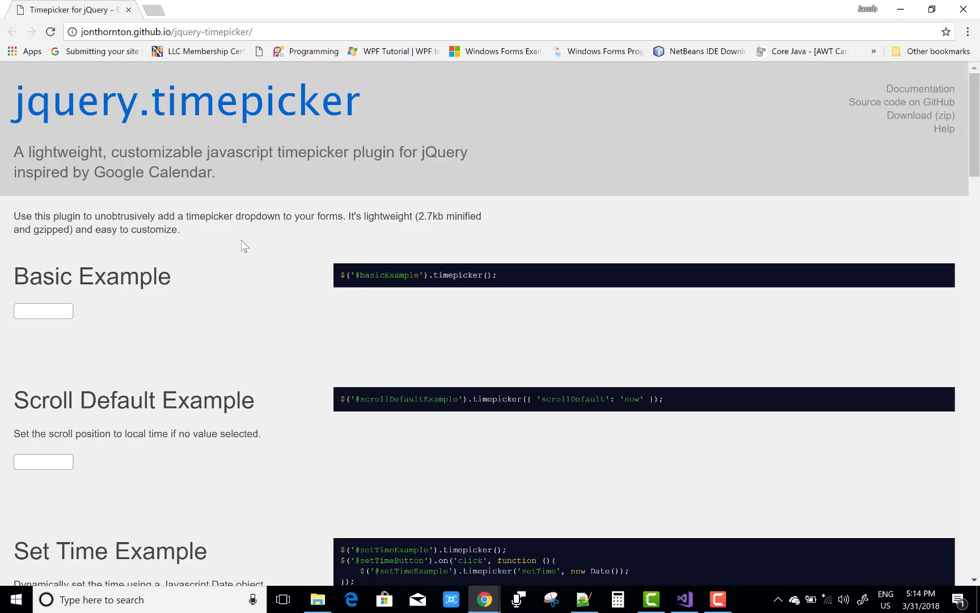
mouse_move(216, 173)
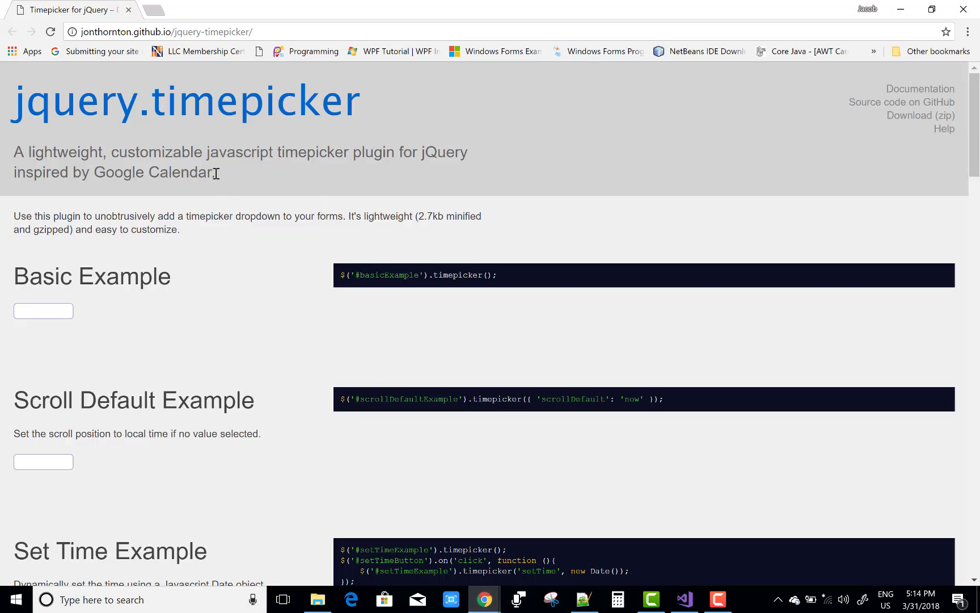
mouse_move(343, 291)
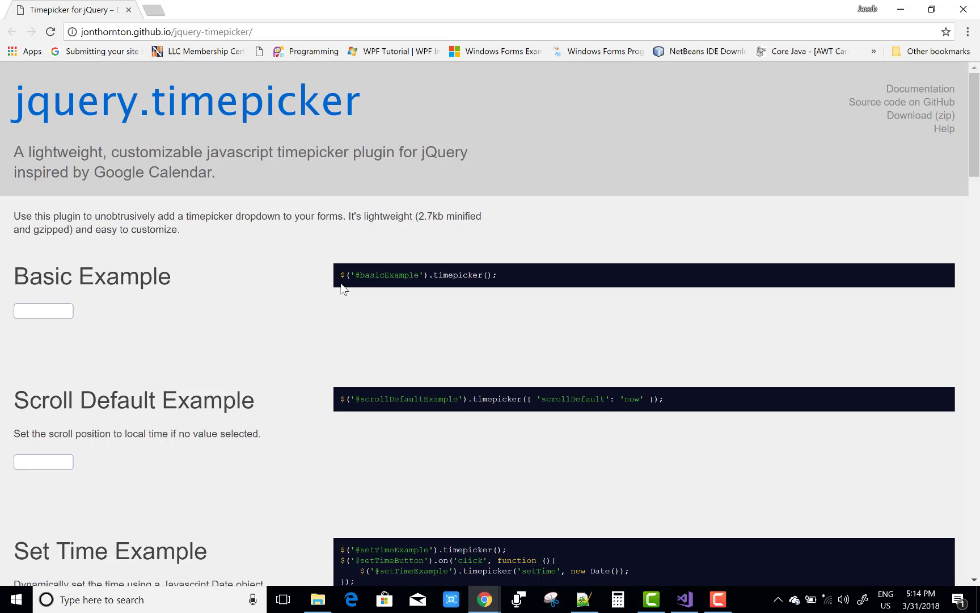
left_click_drag(343, 275, 497, 274)
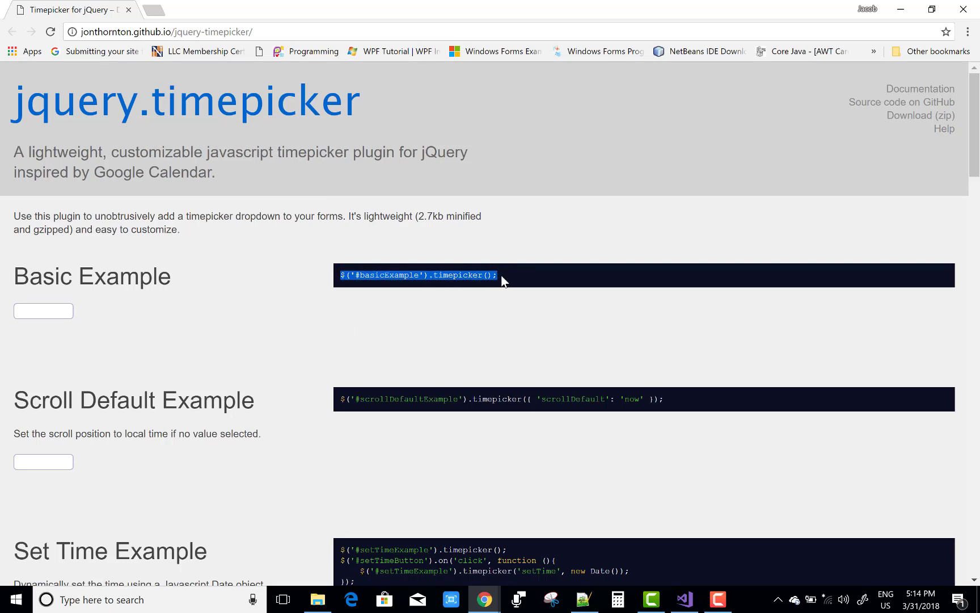
Scroll the timepicker documentation to the DisableTimeRanges example, then return to Visual Studio.
scroll("down", 3)
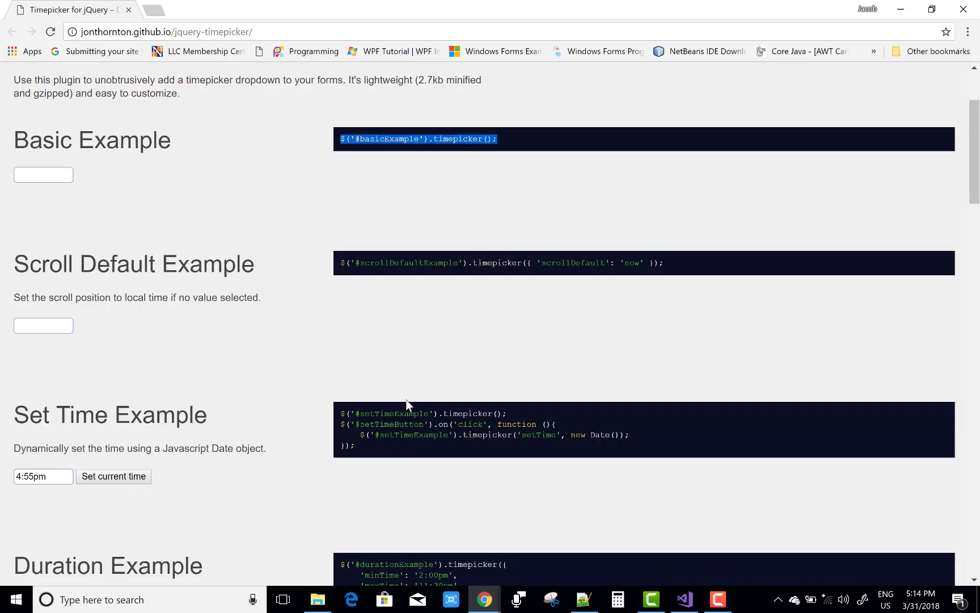
scroll("down", 3)
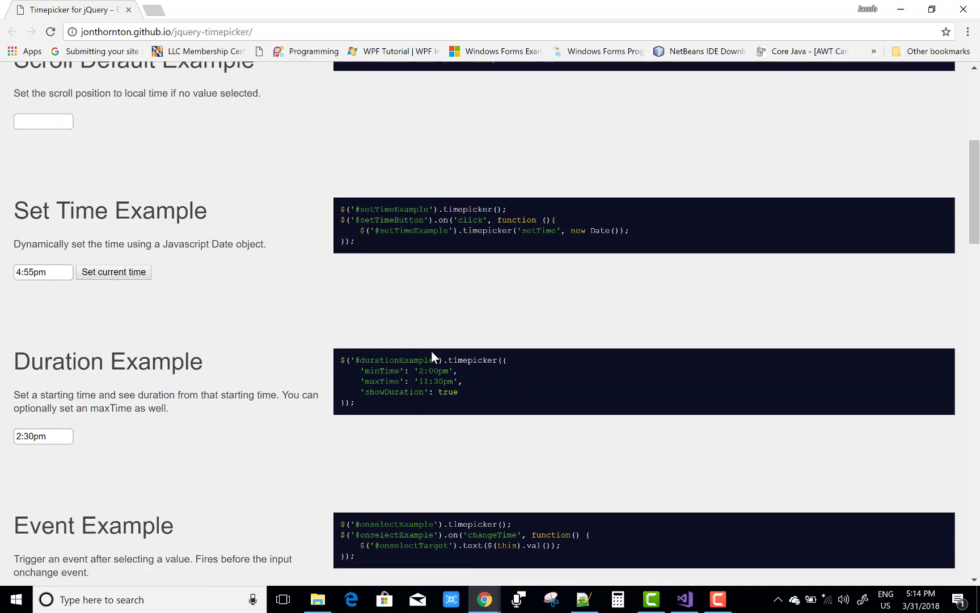
scroll("down", 3)
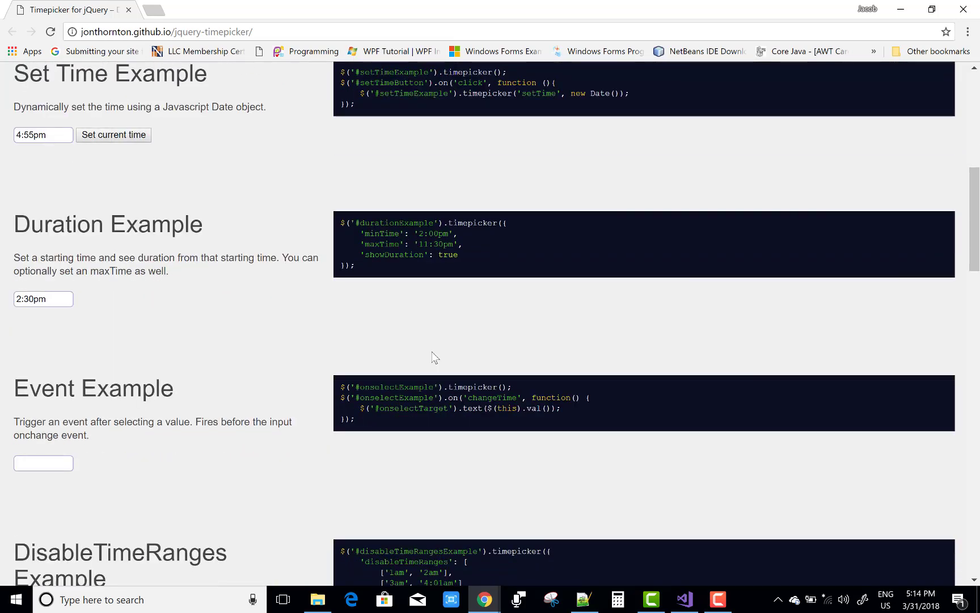
scroll("down", 3)
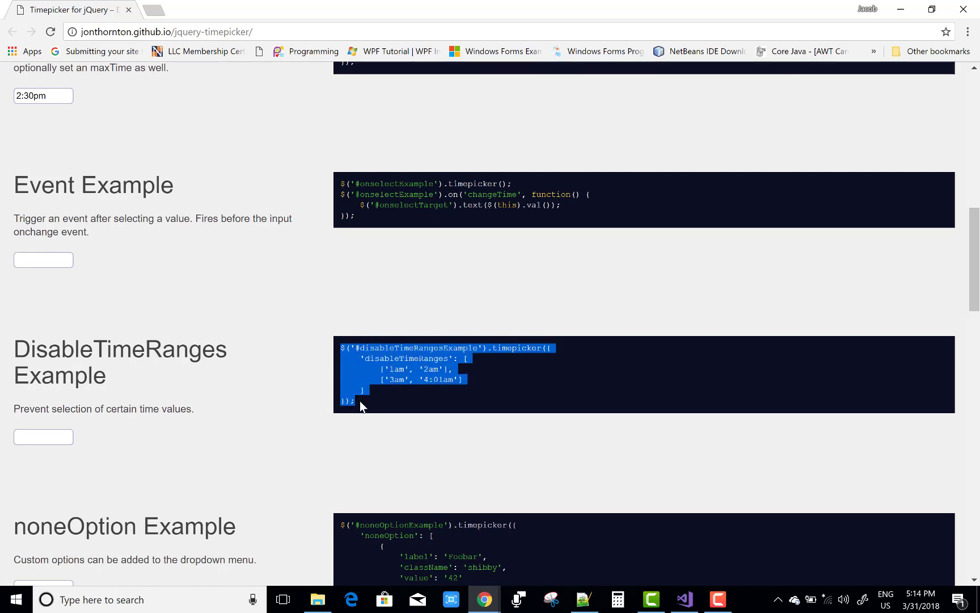
left_click(686, 599)
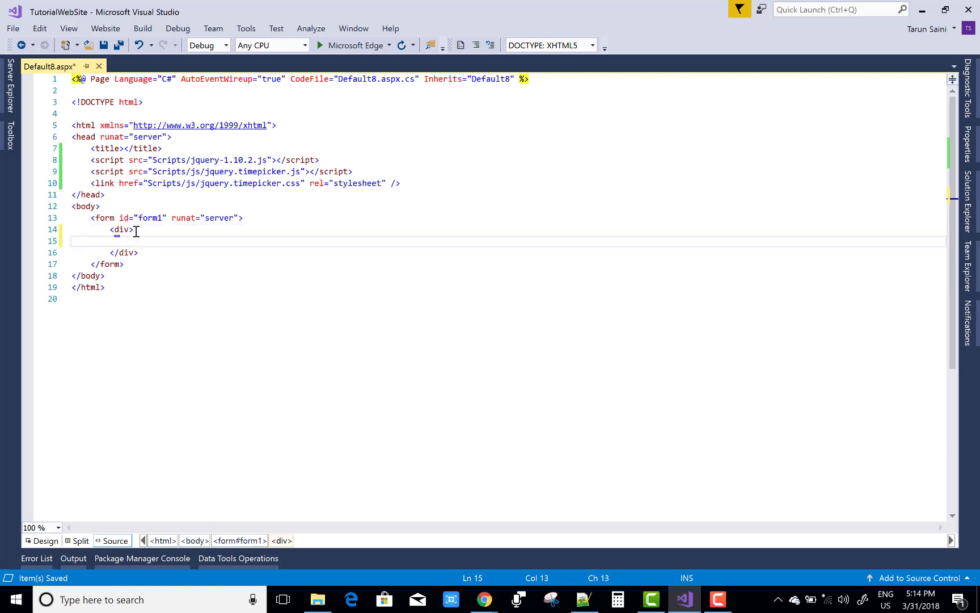
Type <input type="text" id="" /> inside the form's div and begin a <script> tag.
type("<input")
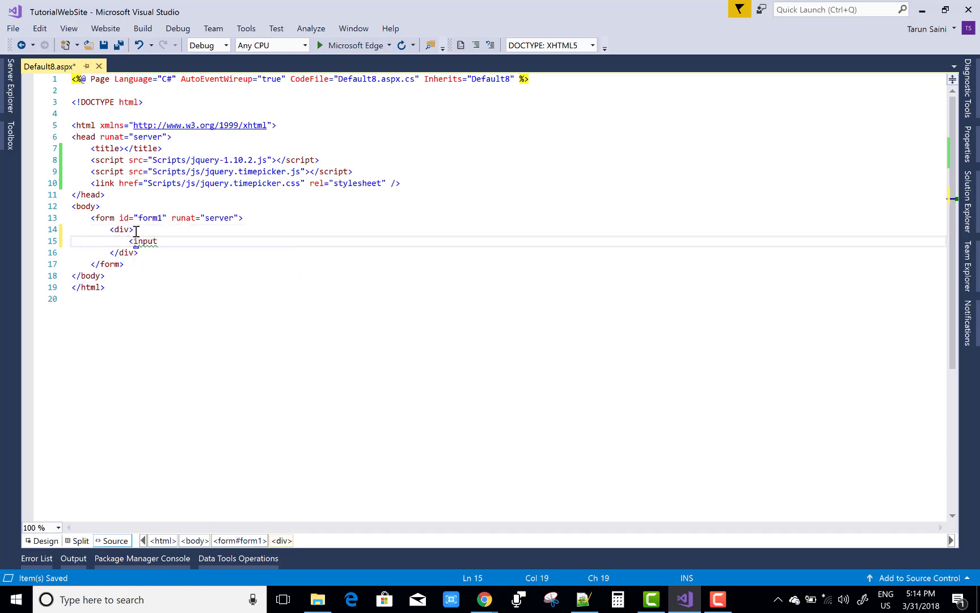
type("type=\"")
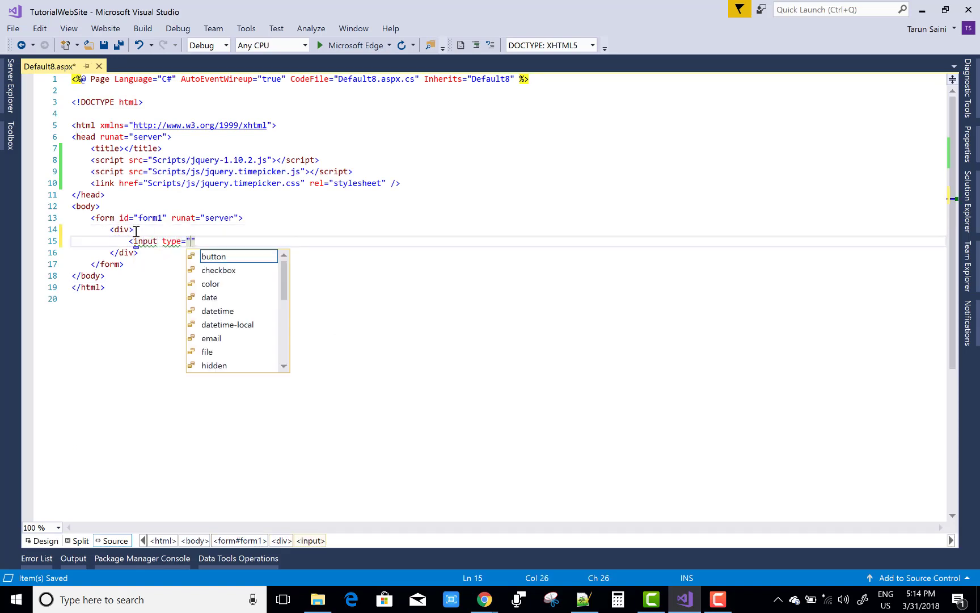
type("text")
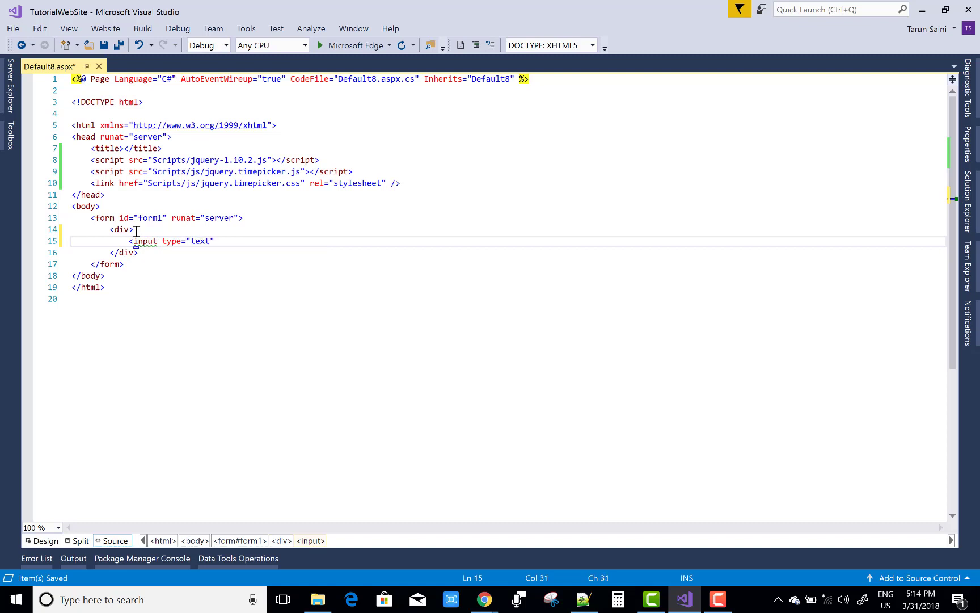
type("id=\"\"")
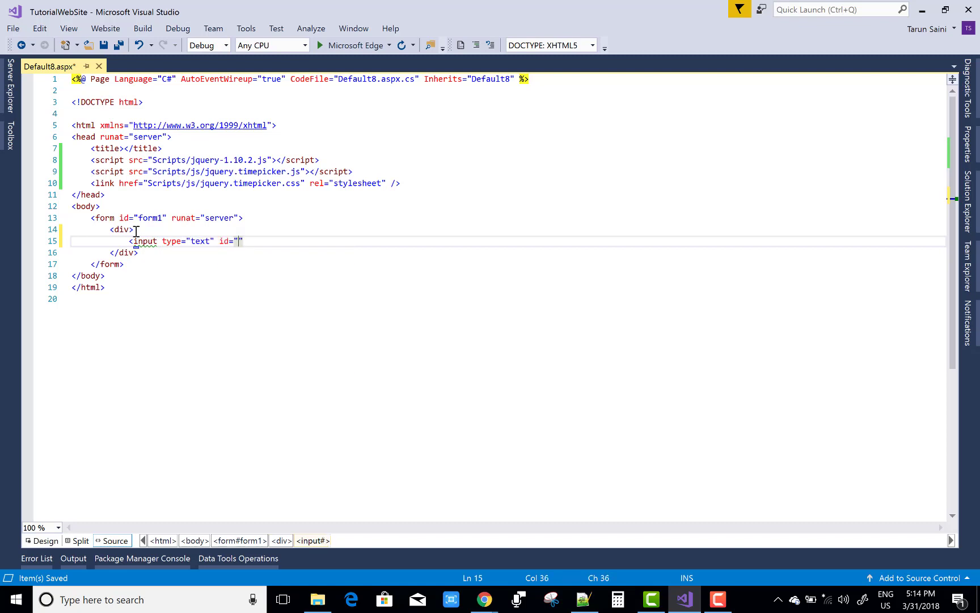
type("\" />\"")
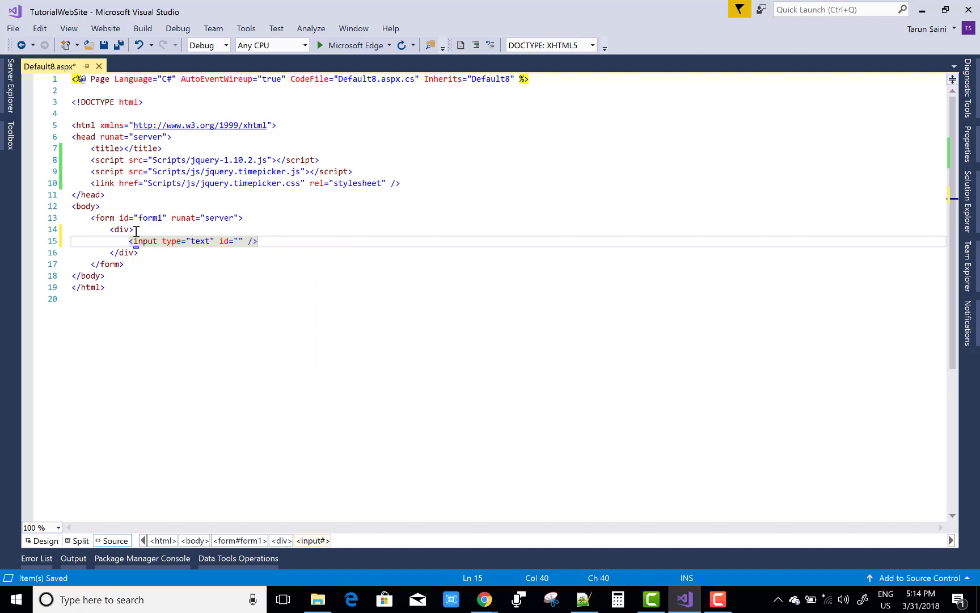
mouse_move(428, 175)
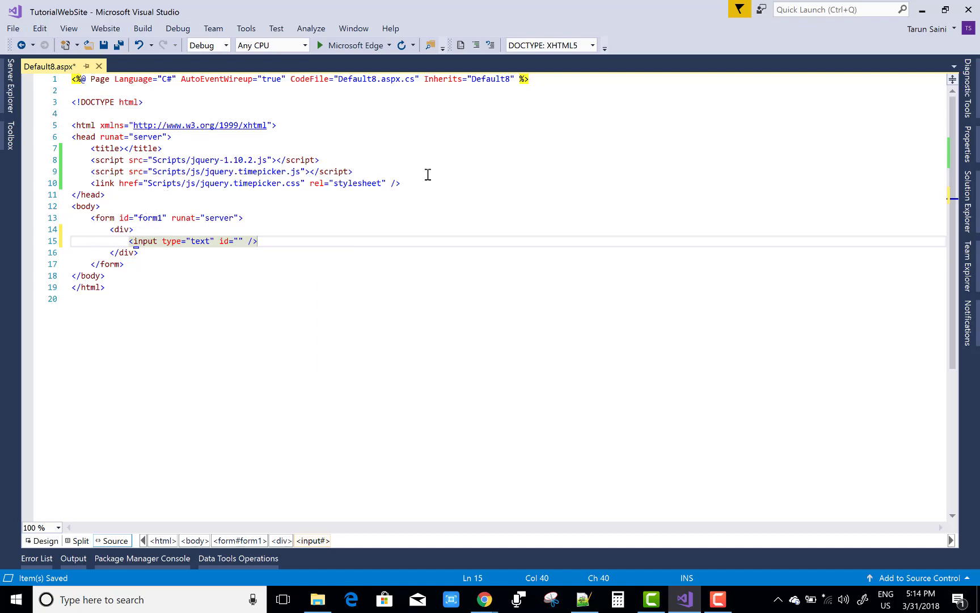
type("<script>")
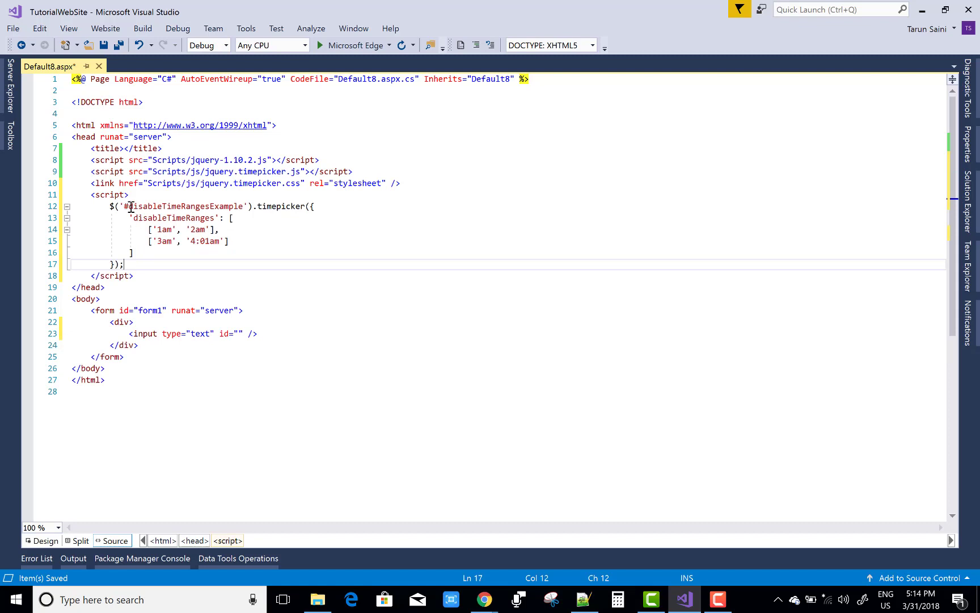
Set the text input's id to disableTimeRangesExample, matching the script's selector.
double_click(183, 206)
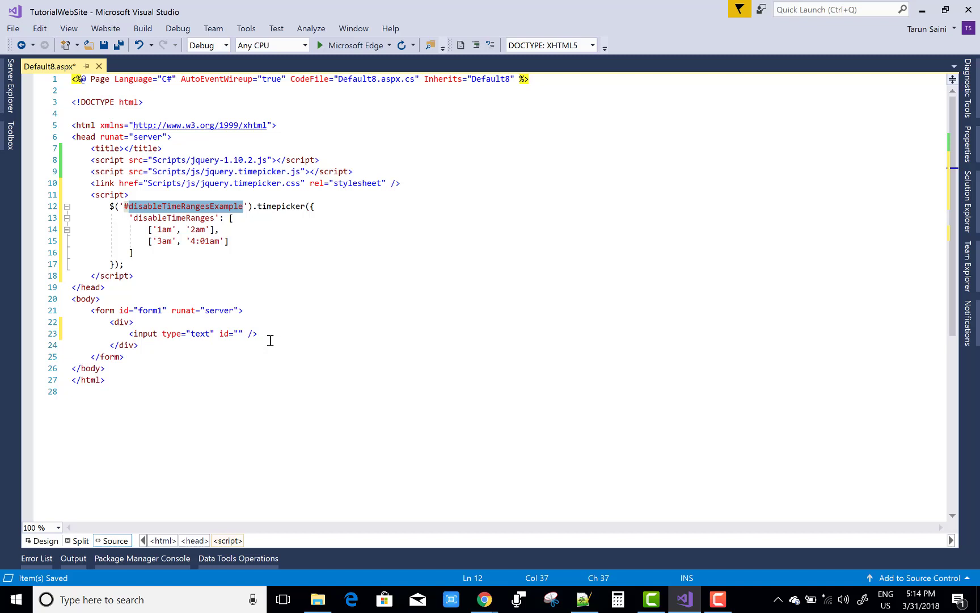
type("disableTimeRangesExample")
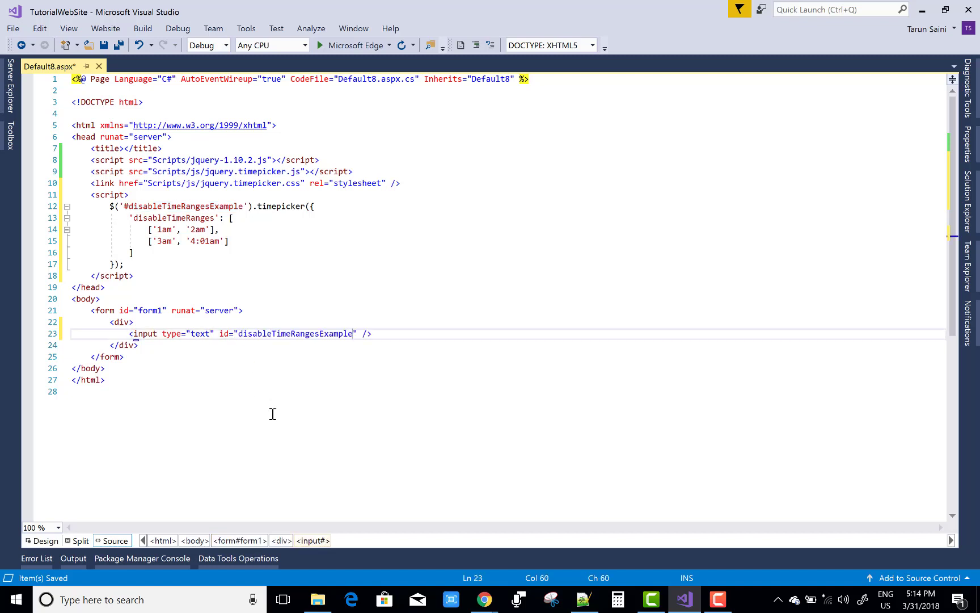
mouse_move(134, 204)
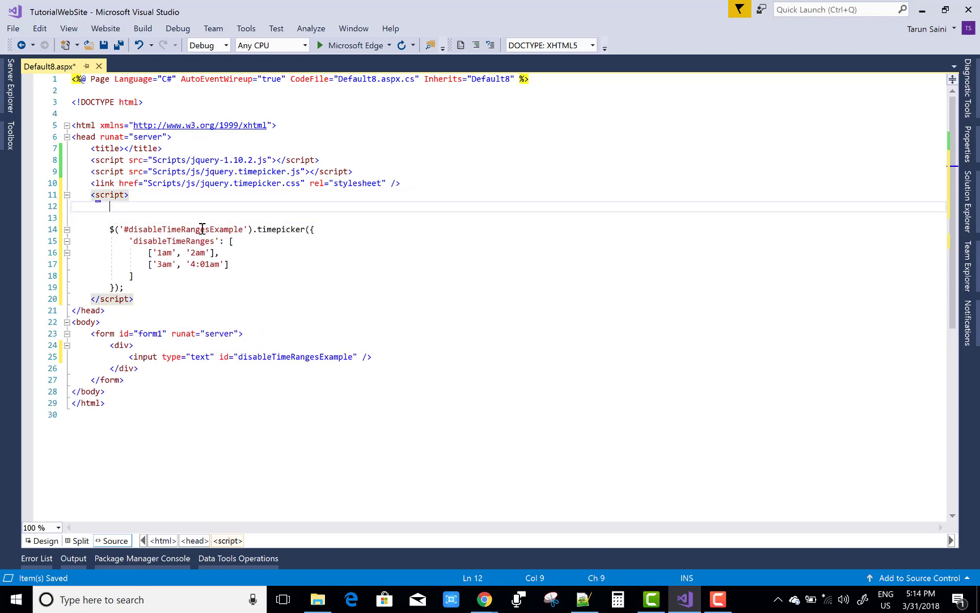
Wrap the timepicker call in $(function () { ... }); and view Default8.aspx in Microsoft Edge.
type("$")
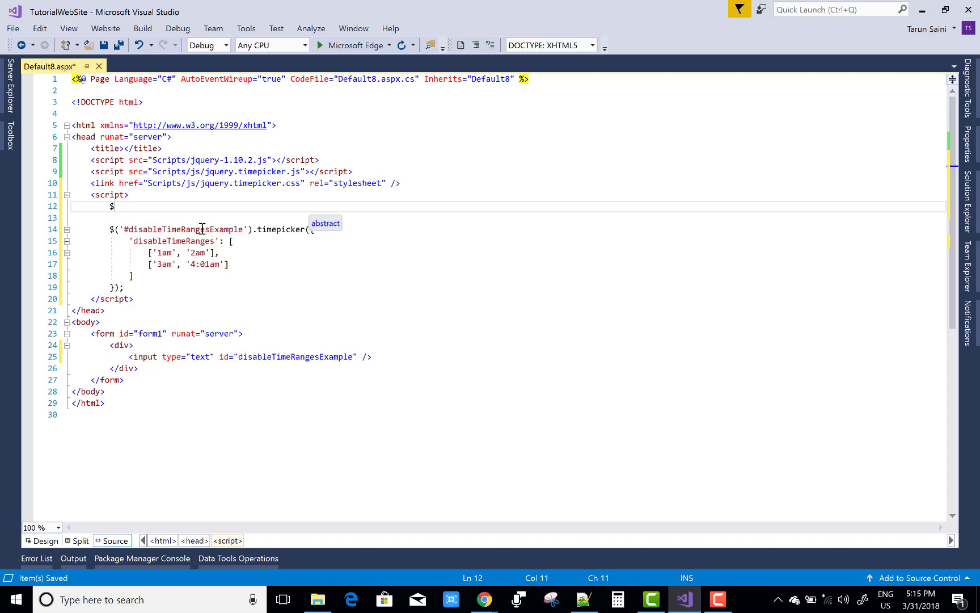
type("(fuc)")
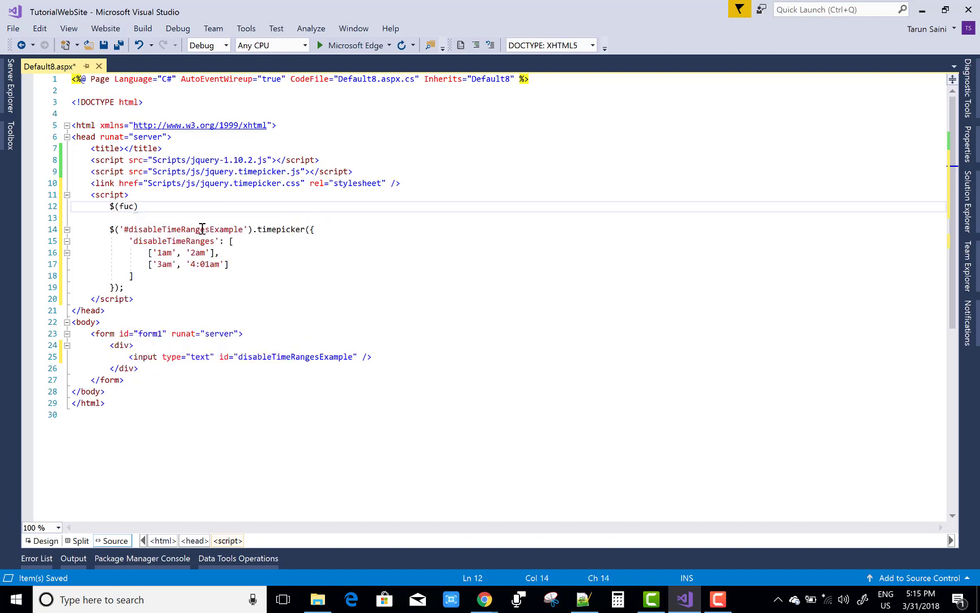
type("nction (")
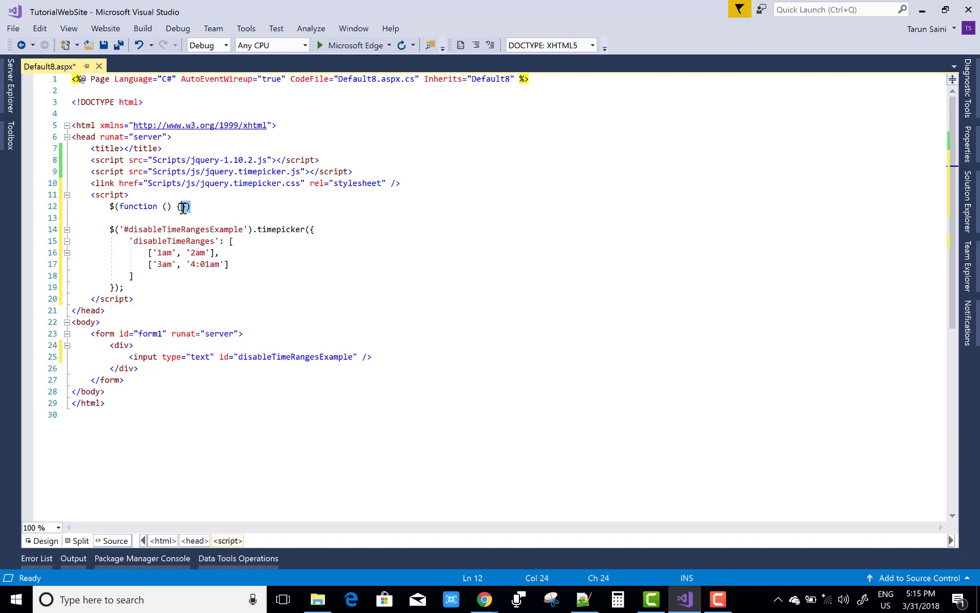
mouse_move(122, 298)
type("})")
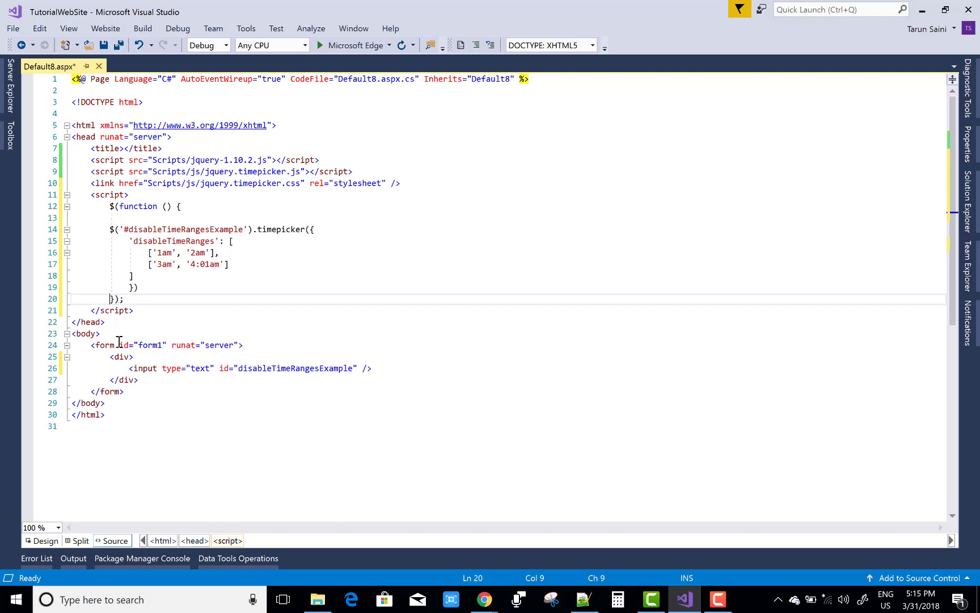
mouse_move(116, 71)
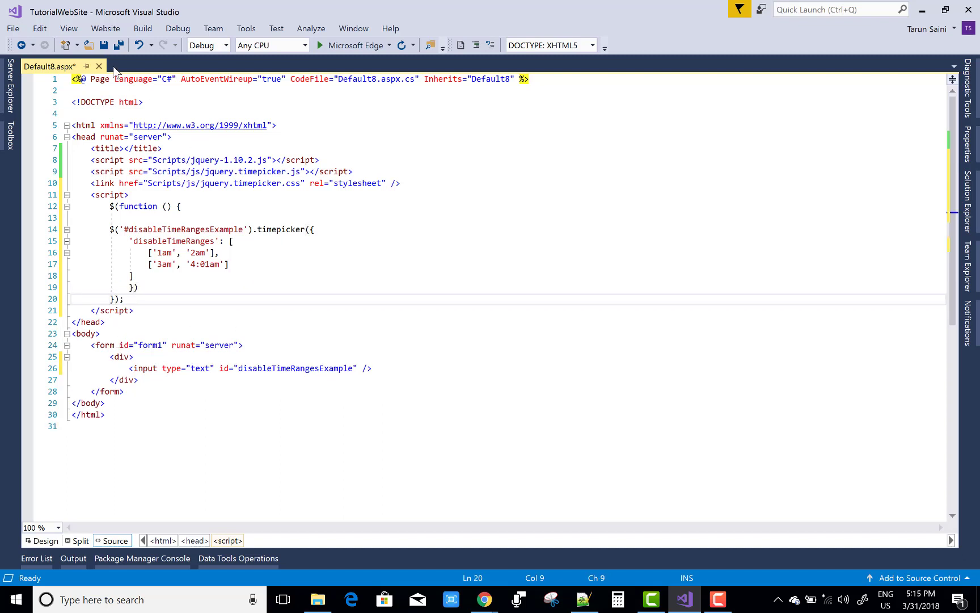
right_click(188, 240)
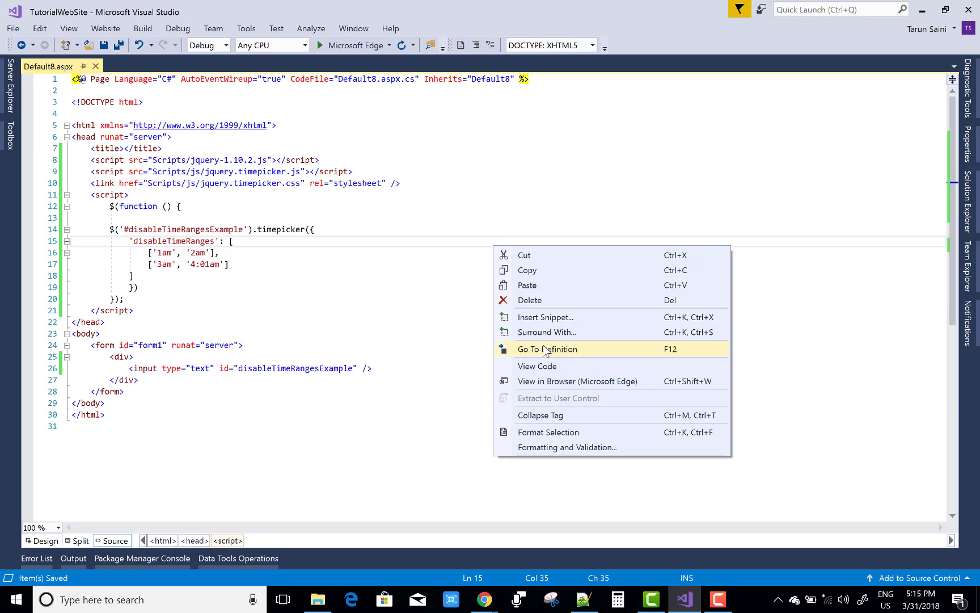
left_click(547, 392)
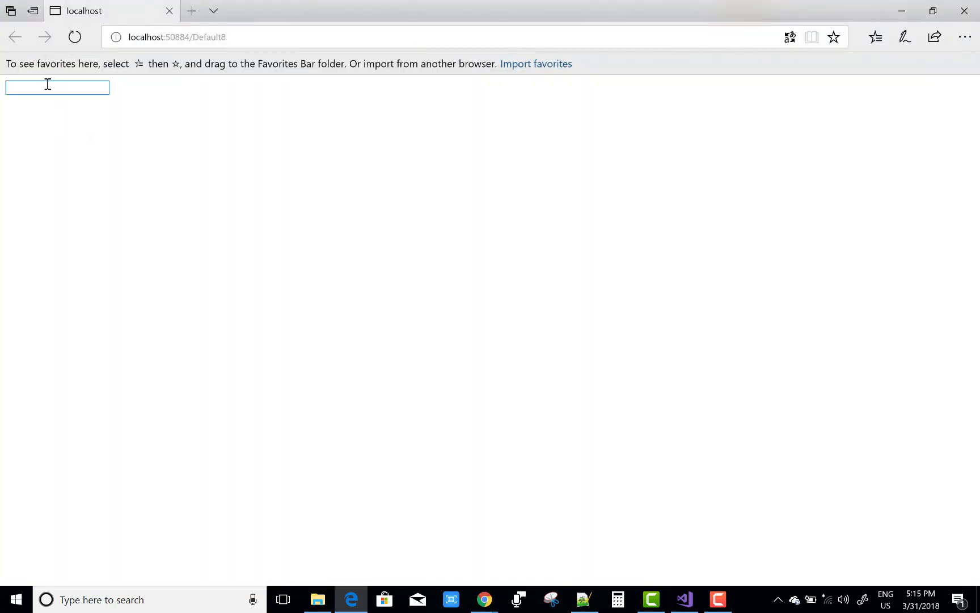
Click the localhost page's text box to show times, with 1:00am and 1:30am greyed out.
left_click(56, 86)
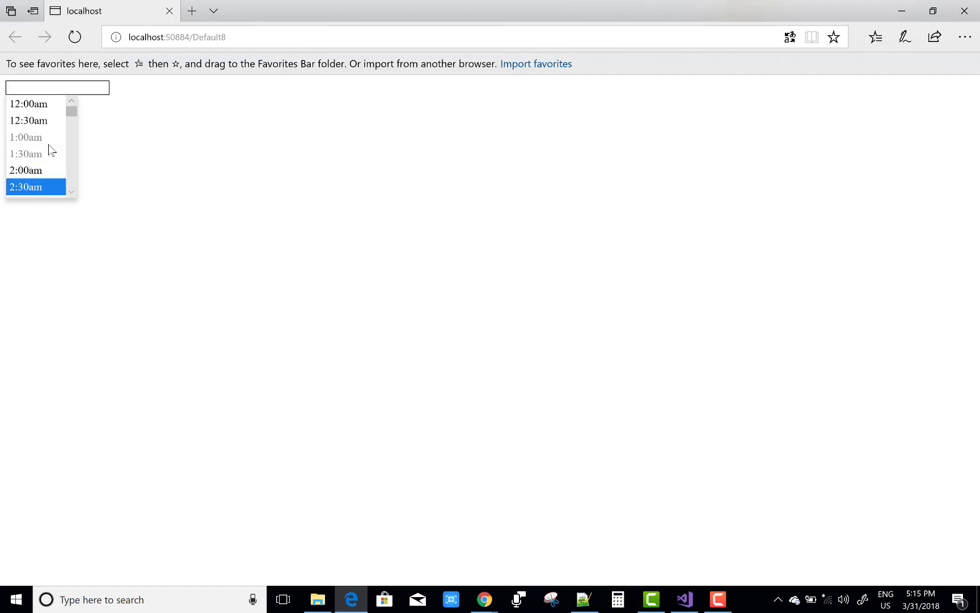
mouse_move(129, 166)
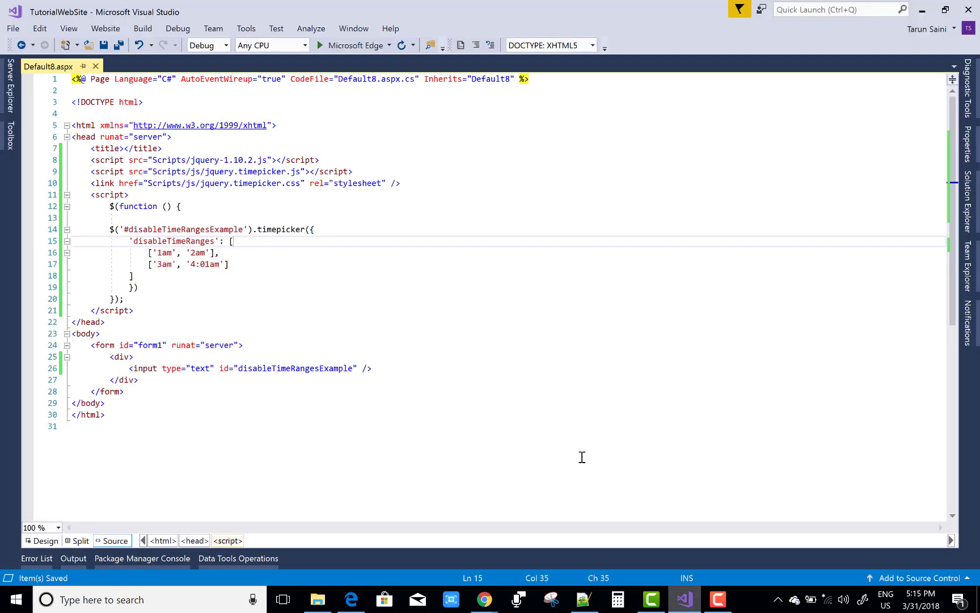
mouse_move(306, 302)
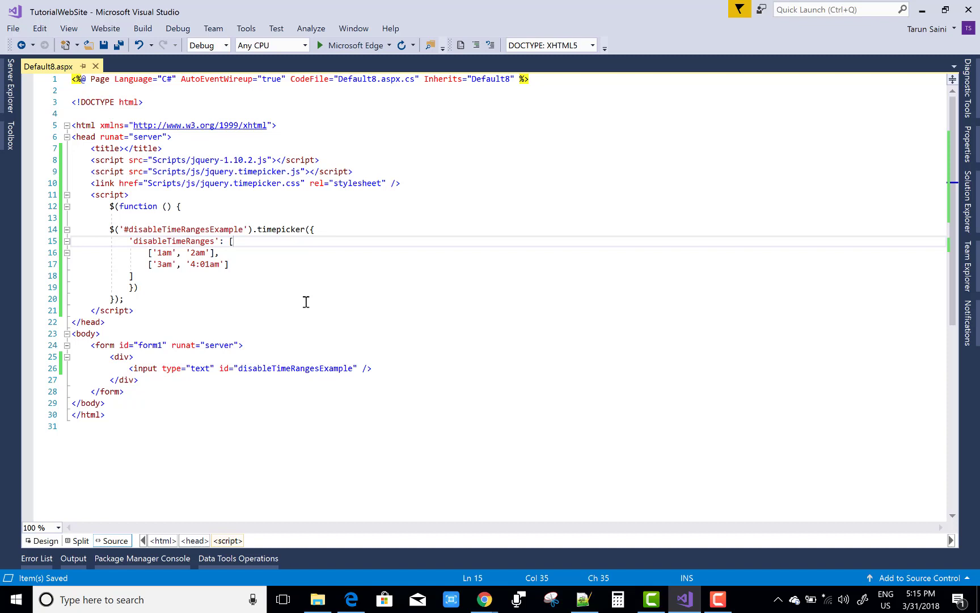
mouse_move(367, 325)
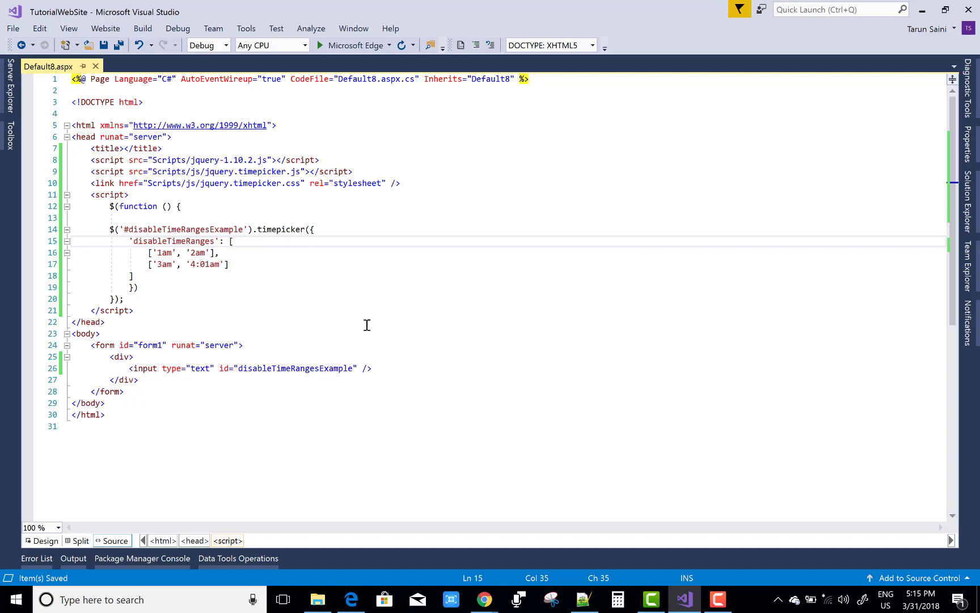